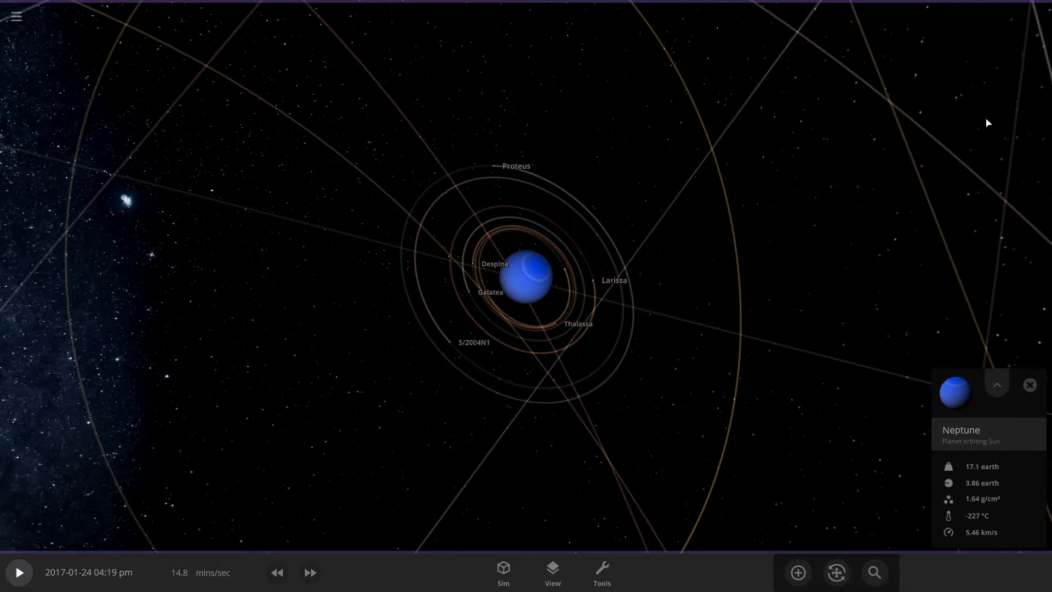
{"action": "mouse_move", "coordinate": [854, 207]}
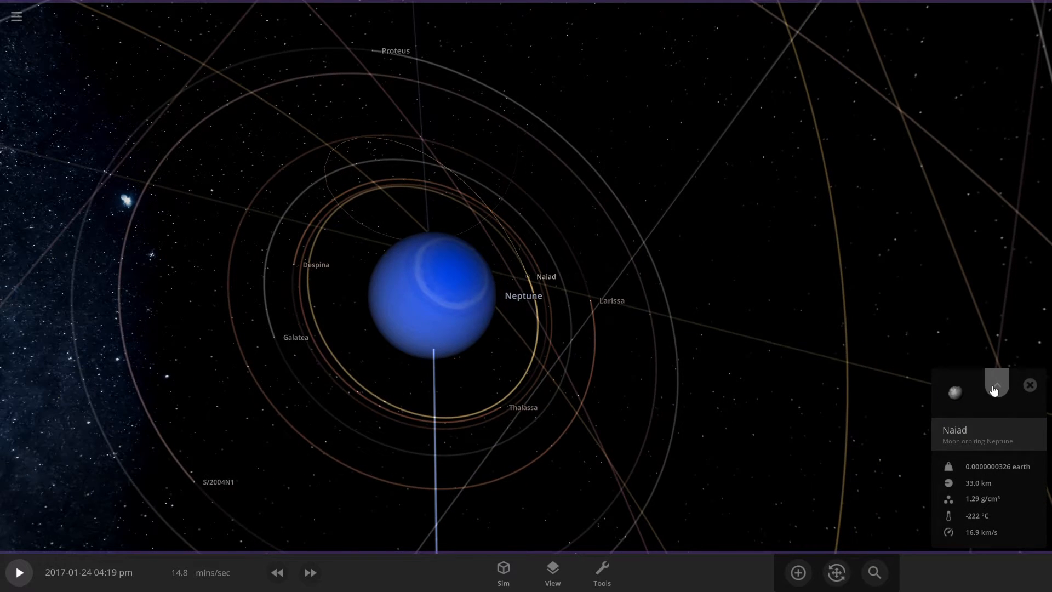
Set Naiad and the next inner moons to a 0.532-Earth radius in their property sheets
{"action": "left_click", "coordinate": [996, 379]}
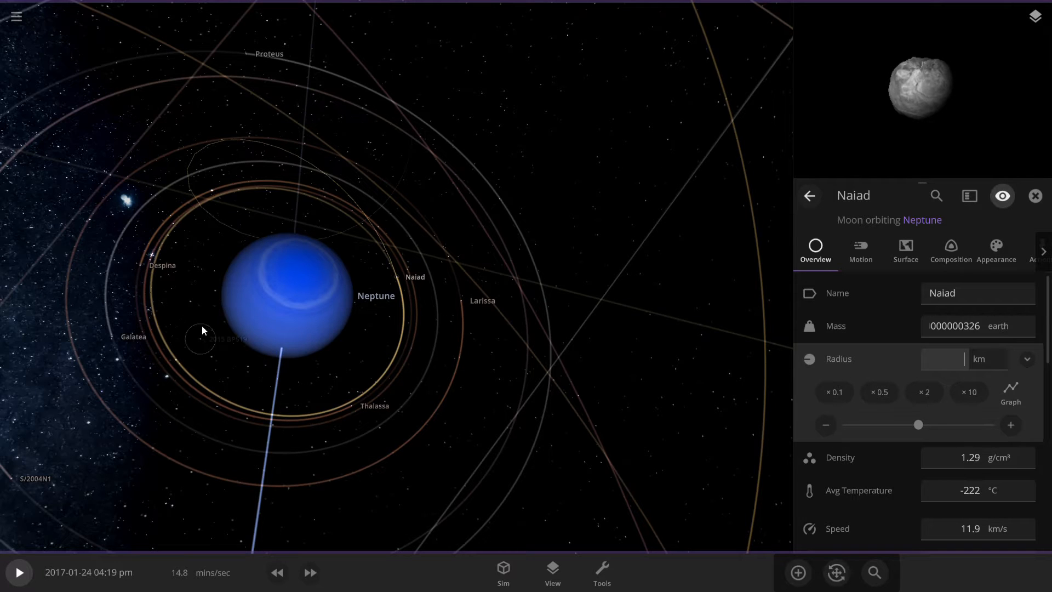
{"action": "mouse_move", "coordinate": [958, 359]}
{"action": "type", "text": "330"}
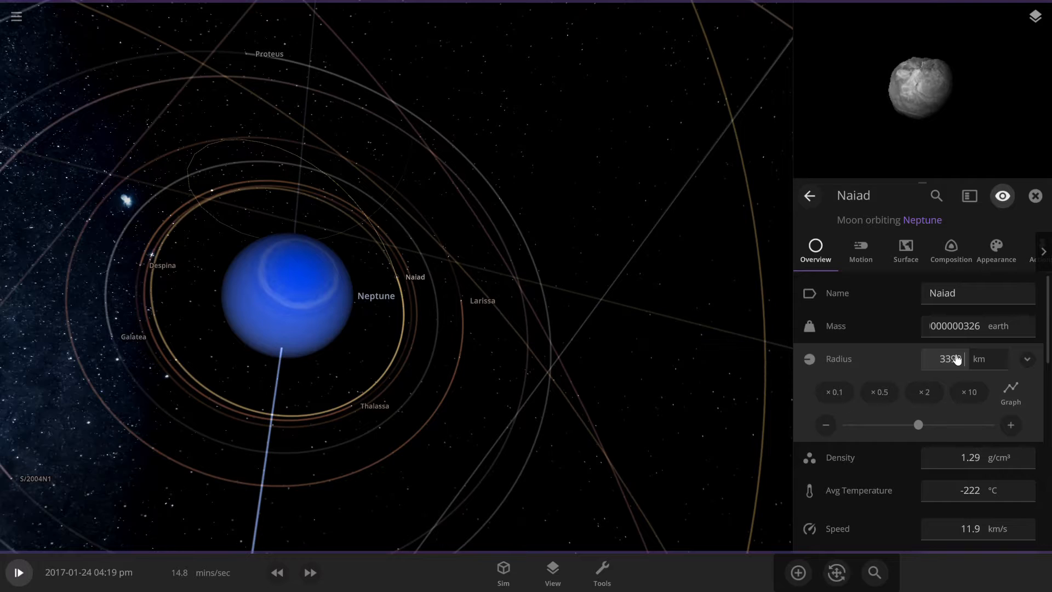
{"action": "left_click", "coordinate": [967, 393]}
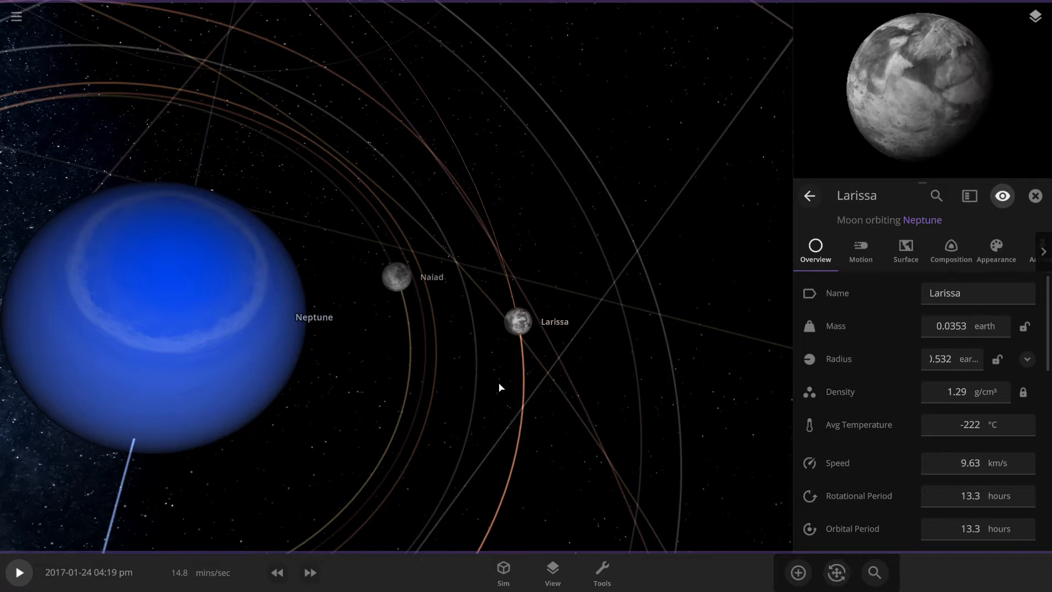
{"action": "scroll", "scroll_direction": "down", "scroll_amount": 3}
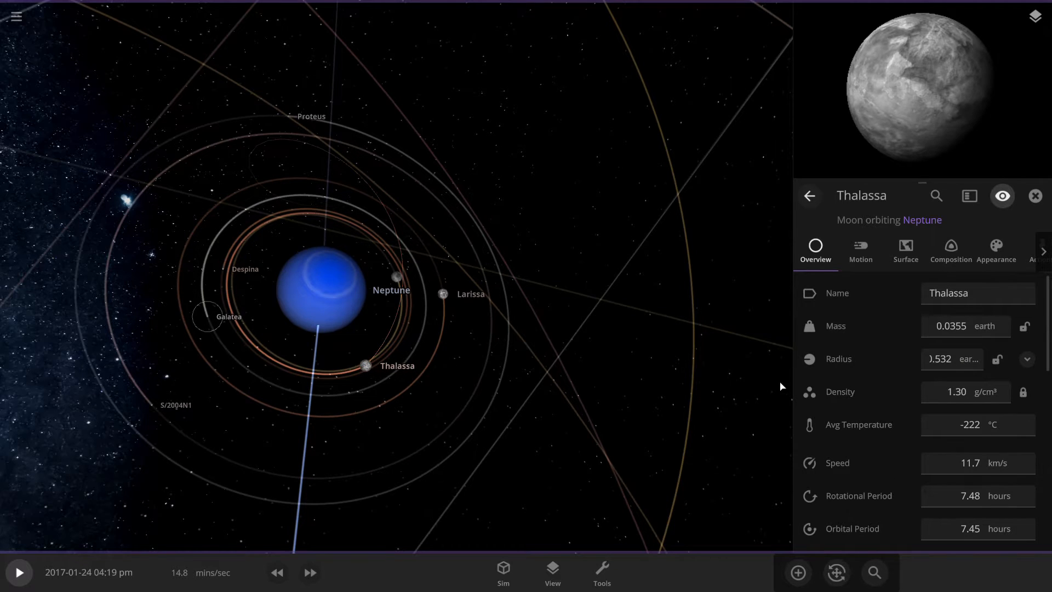
{"action": "left_click", "coordinate": [208, 316]}
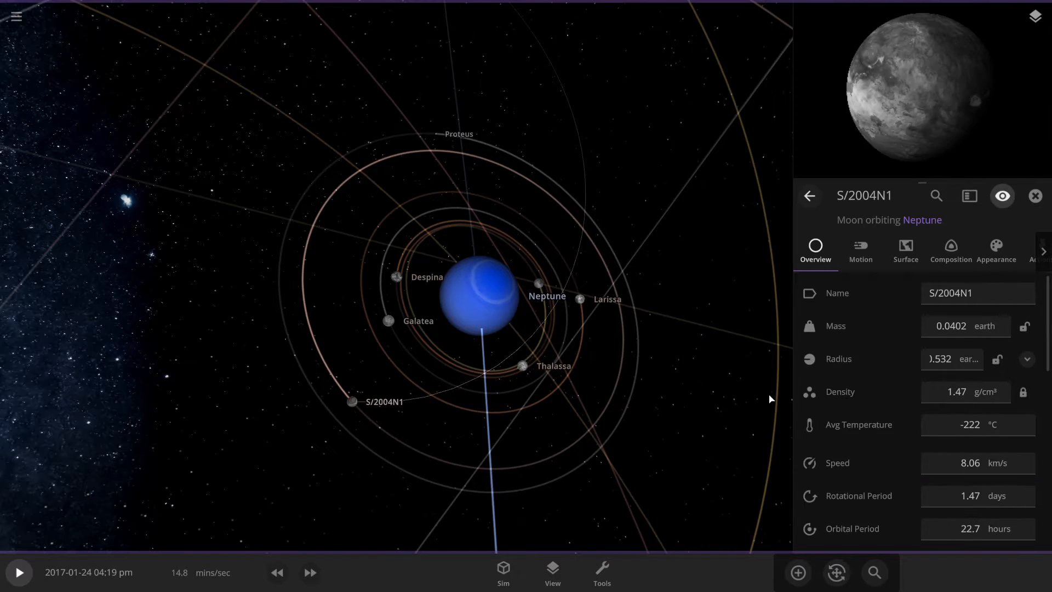
Set Proteus to a 0.532-Earth radius and move down to Triton's properties
{"action": "left_click", "coordinate": [456, 134]}
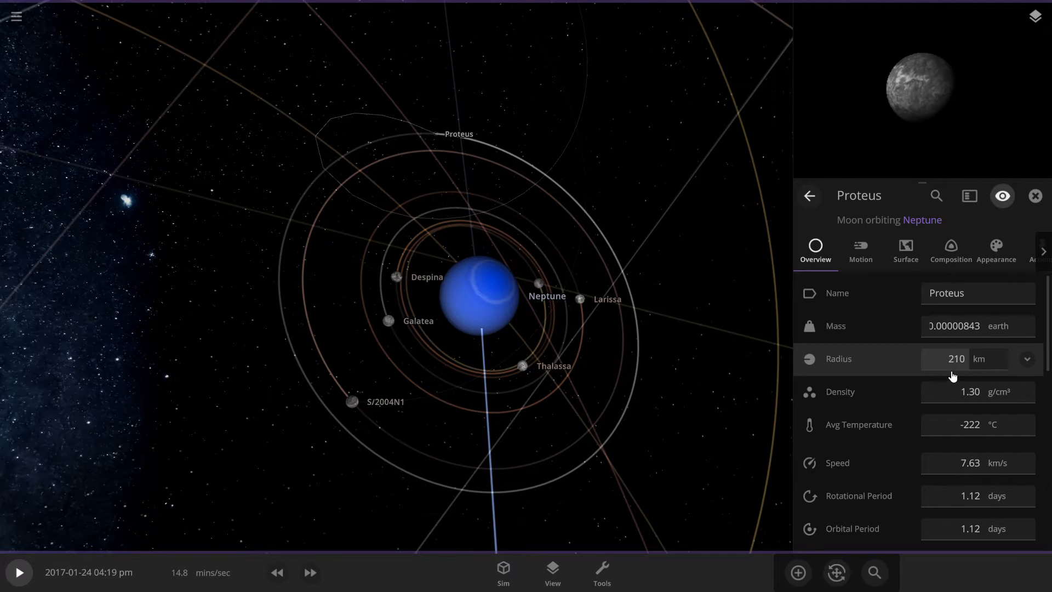
{"action": "left_click", "coordinate": [955, 358]}
{"action": "type", "text": ".532"}
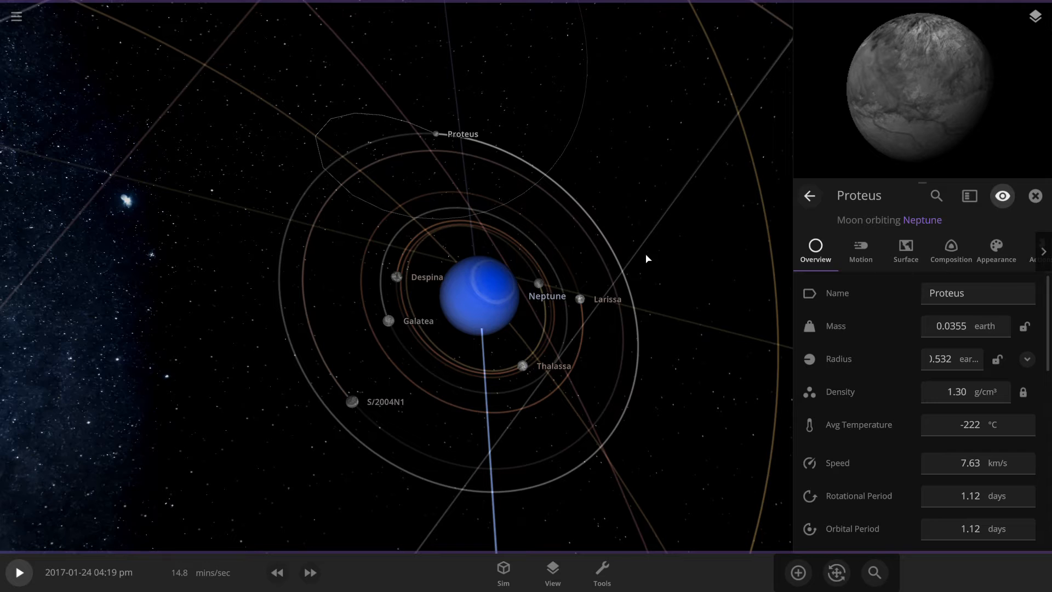
{"action": "mouse_move", "coordinate": [667, 296]}
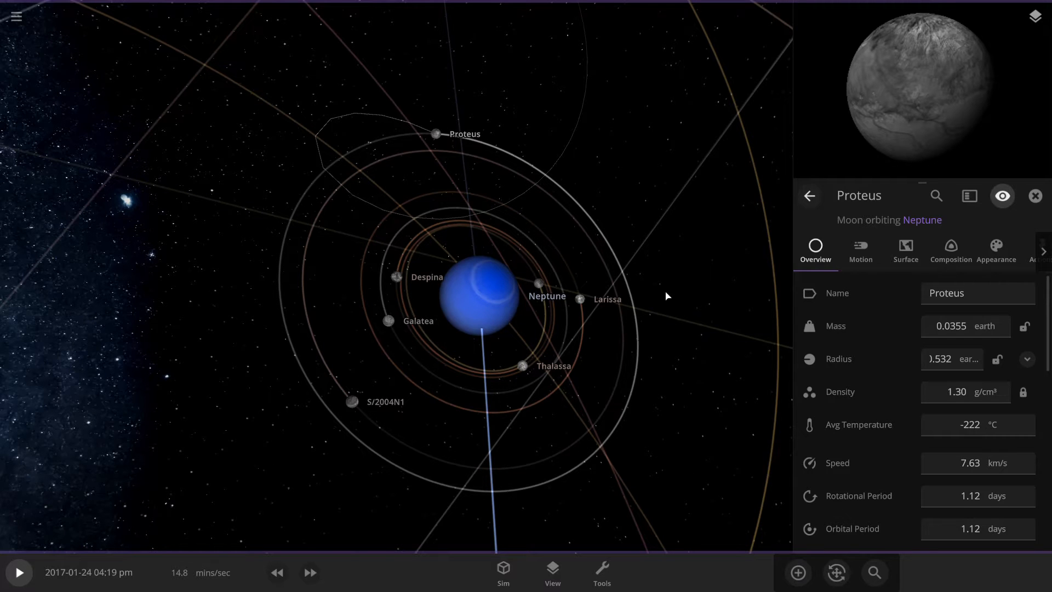
{"action": "scroll", "scroll_direction": "down", "scroll_amount": 3}
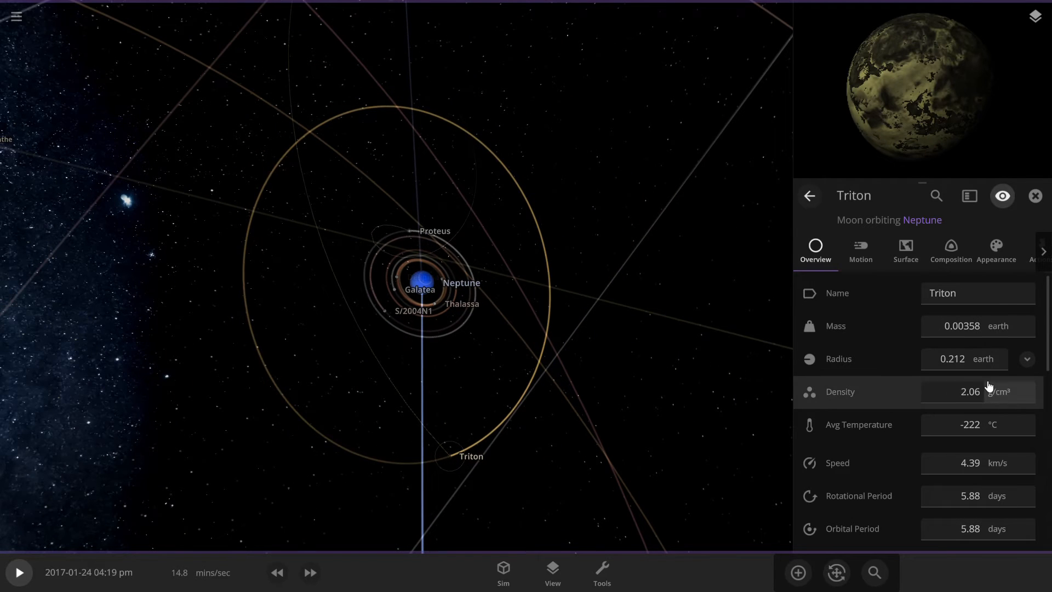
{"action": "mouse_move", "coordinate": [983, 363]}
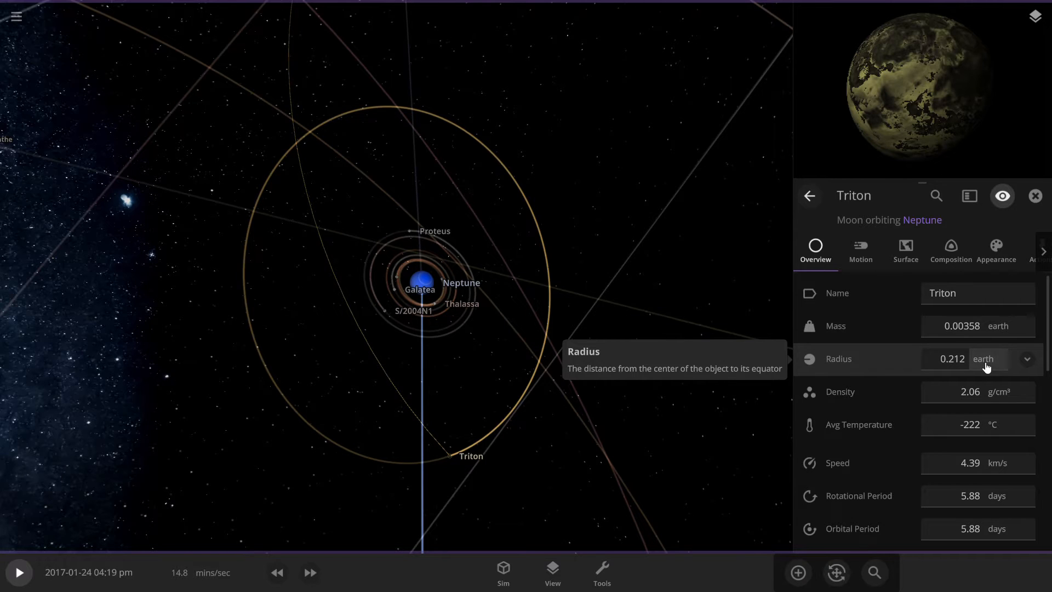
Replace Triton with the user-saved Triton object via Replace Object in the Actions tab
{"action": "left_click", "coordinate": [1025, 359]}
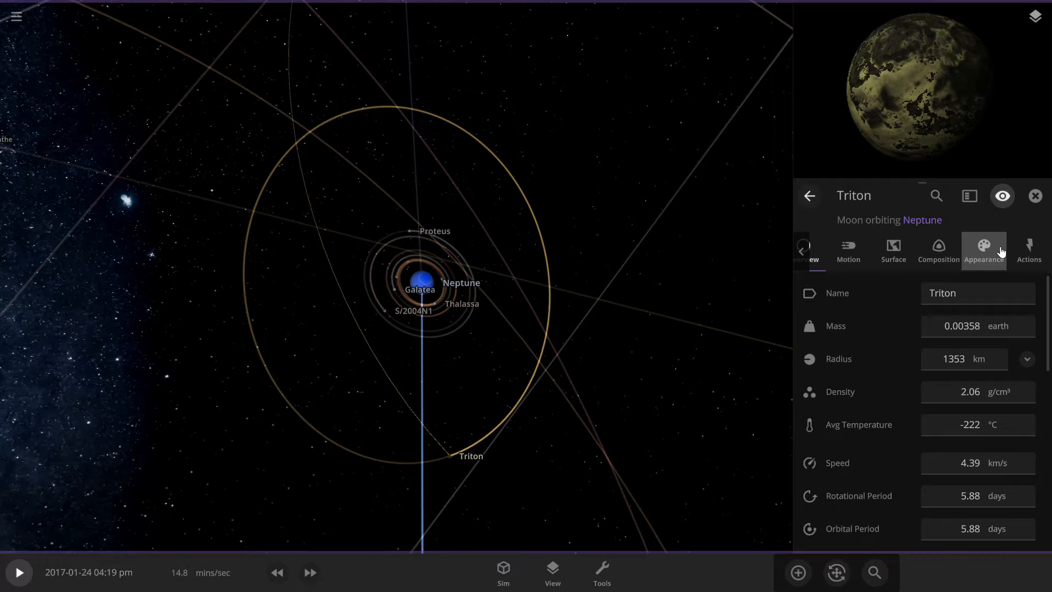
{"action": "left_click", "coordinate": [1028, 252]}
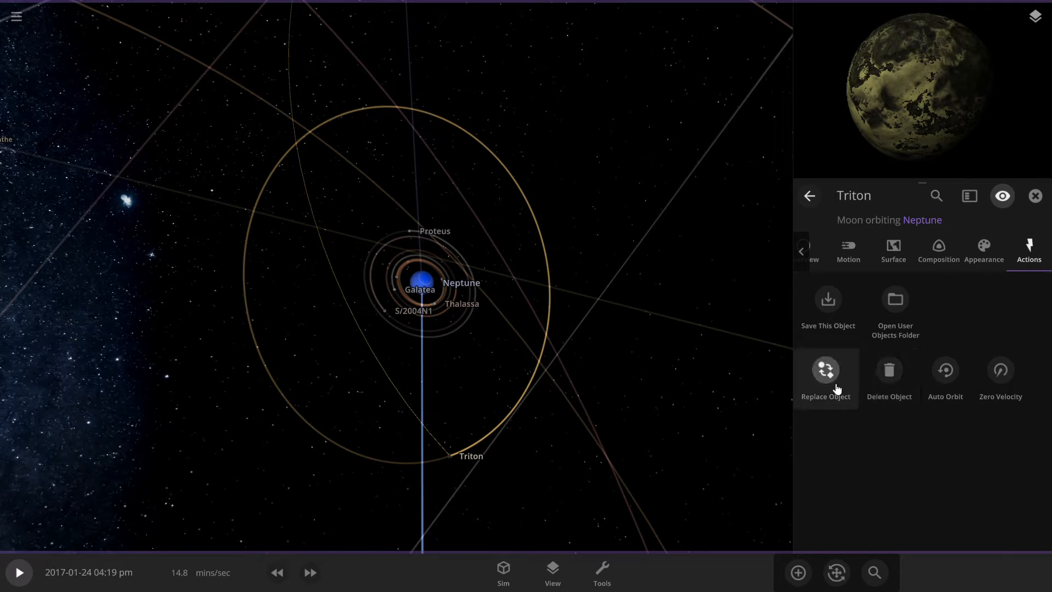
{"action": "left_click", "coordinate": [826, 376]}
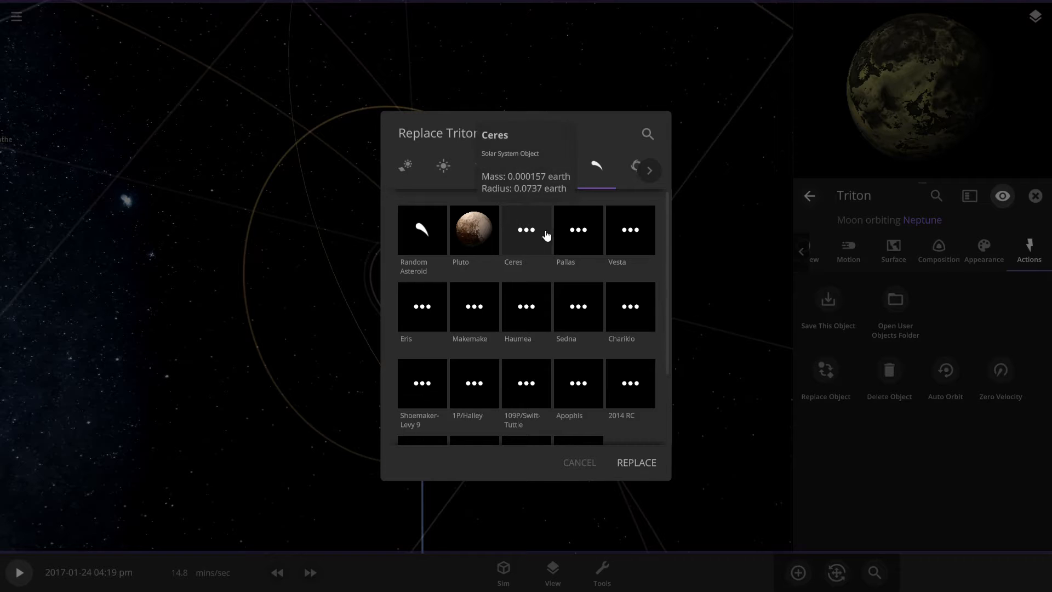
{"action": "left_click", "coordinate": [563, 166]}
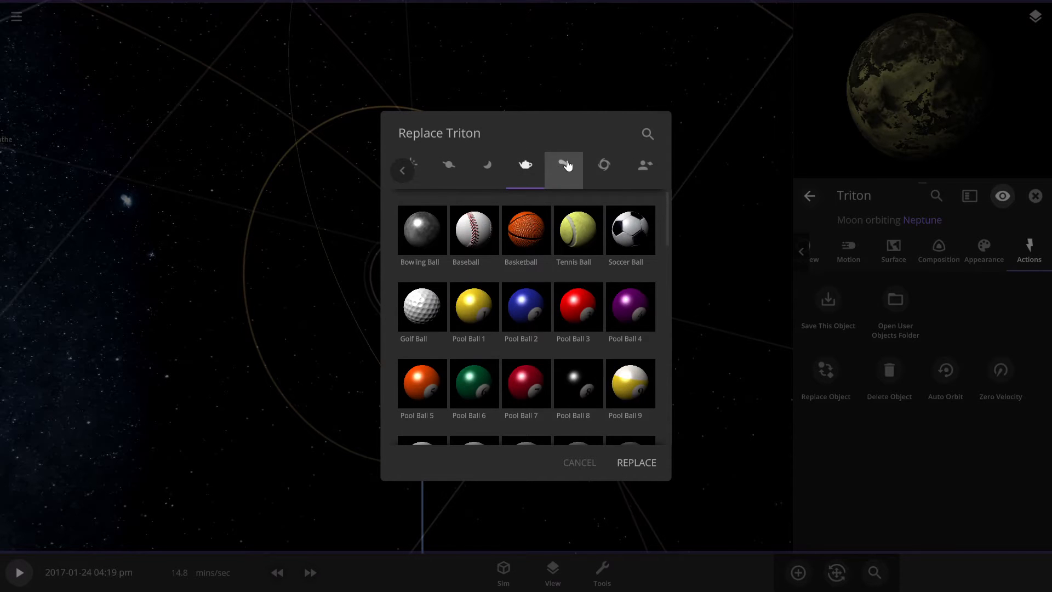
{"action": "left_click", "coordinate": [643, 166]}
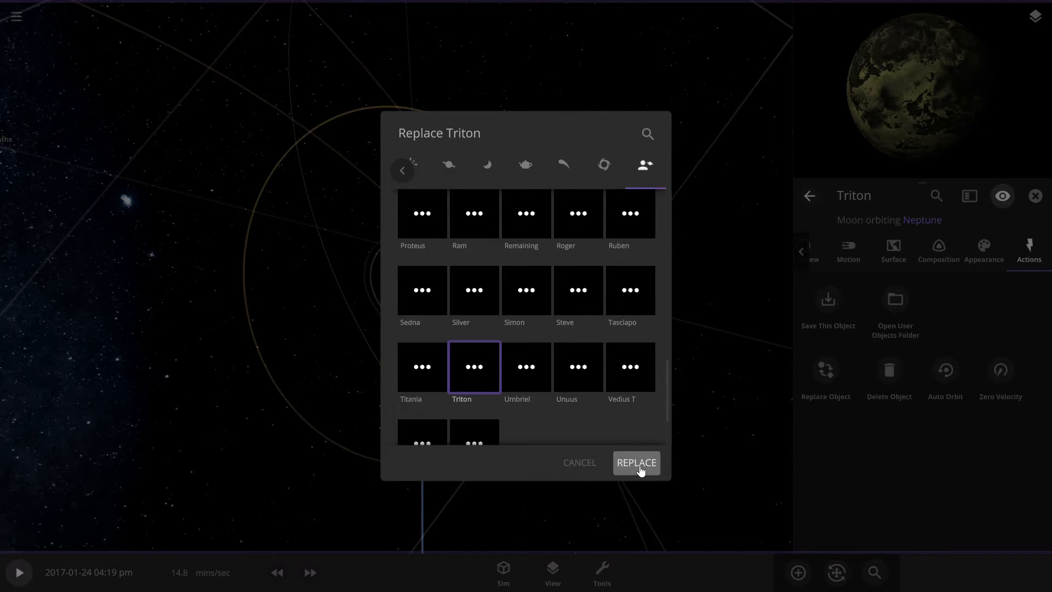
{"action": "left_click", "coordinate": [635, 462]}
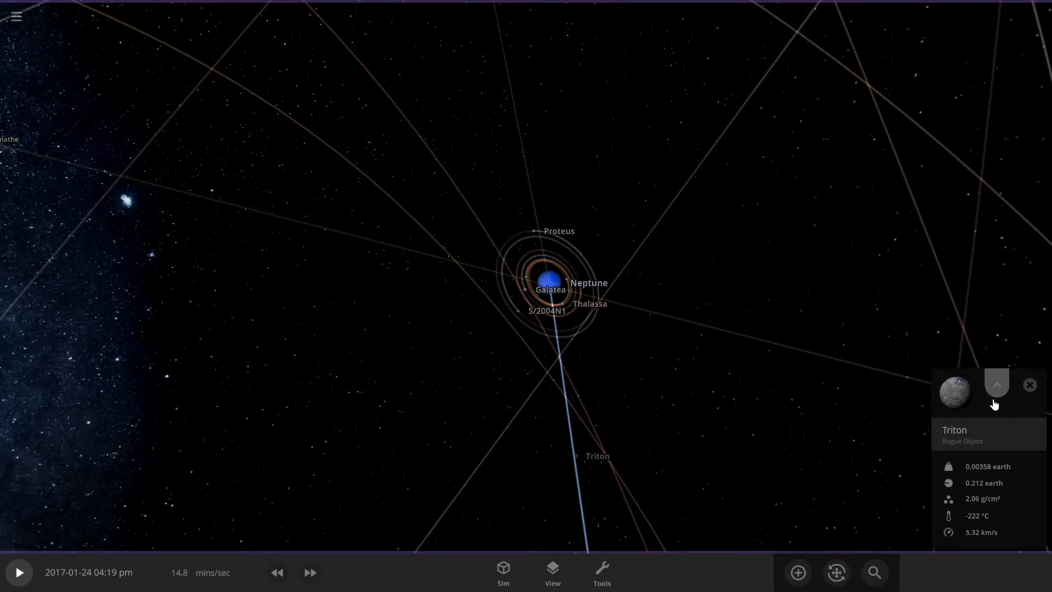
Switch Triton's radius unit to km and enter 339, then move to Laomedeia
{"action": "left_click", "coordinate": [996, 384]}
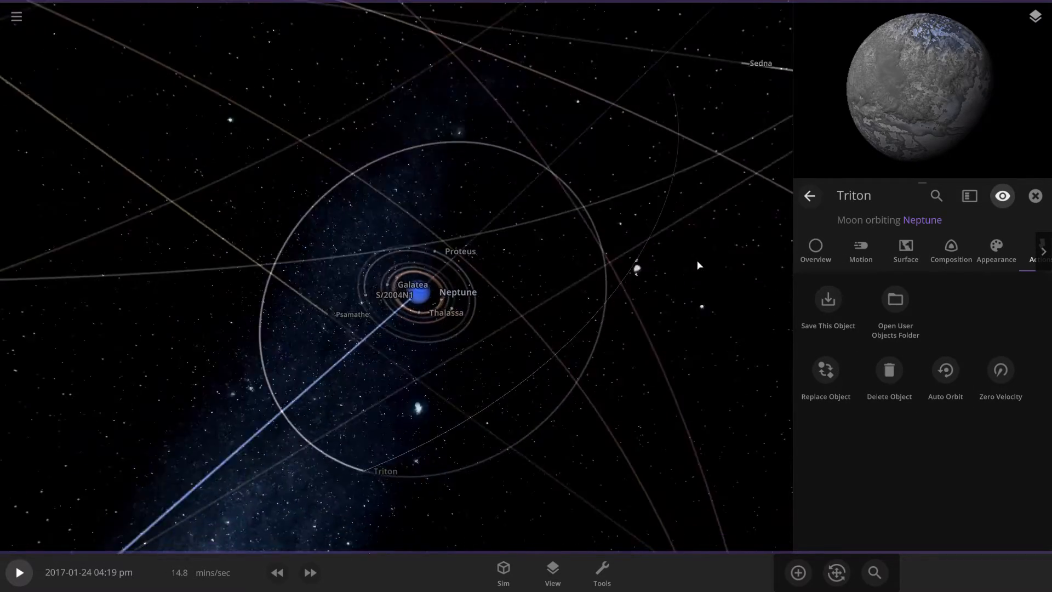
{"action": "left_click", "coordinate": [814, 250]}
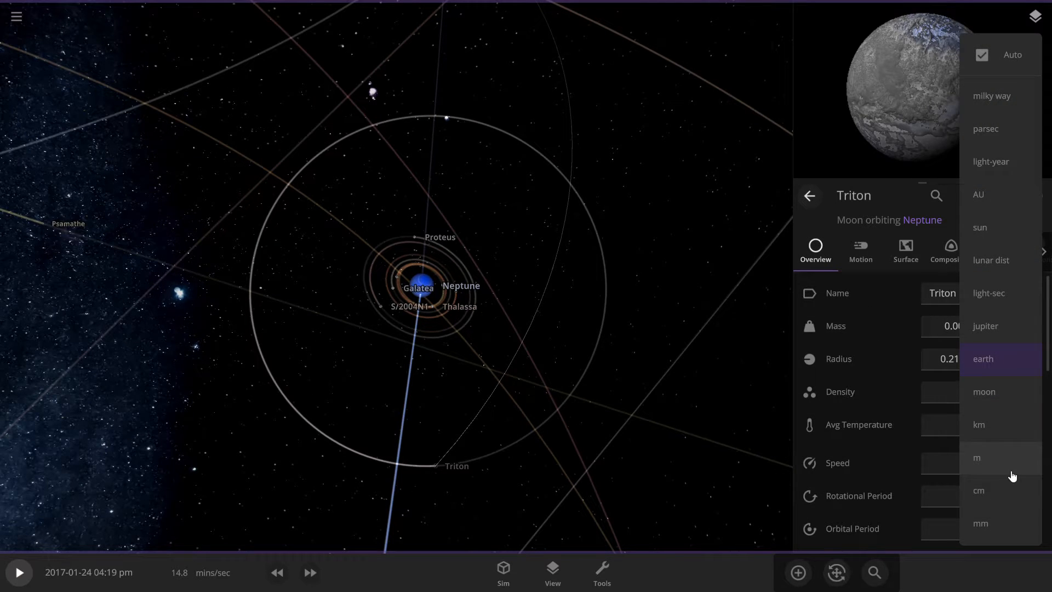
{"action": "left_click", "coordinate": [978, 424]}
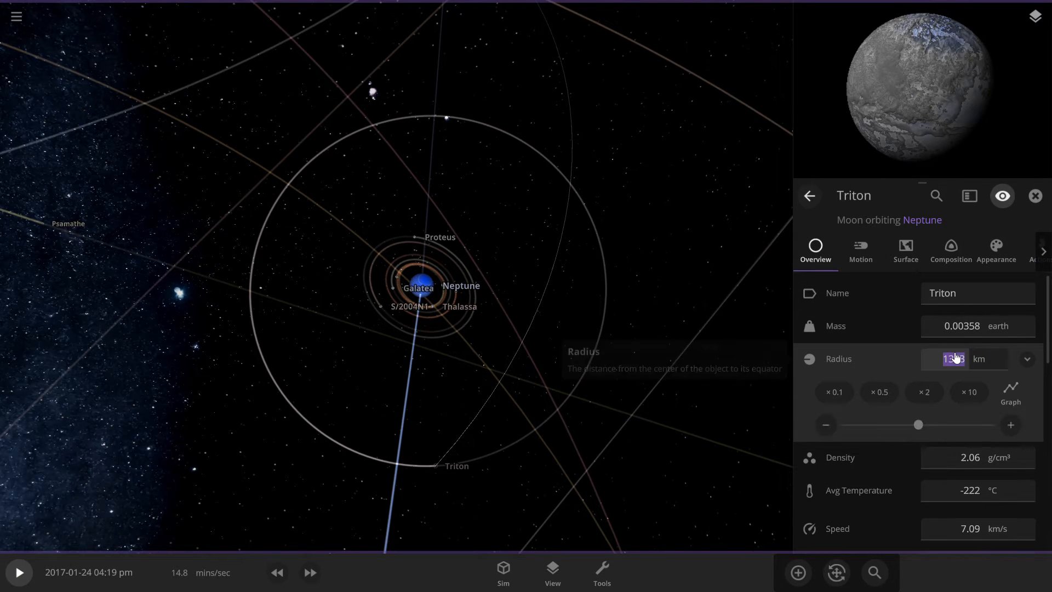
{"action": "type", "text": "339"}
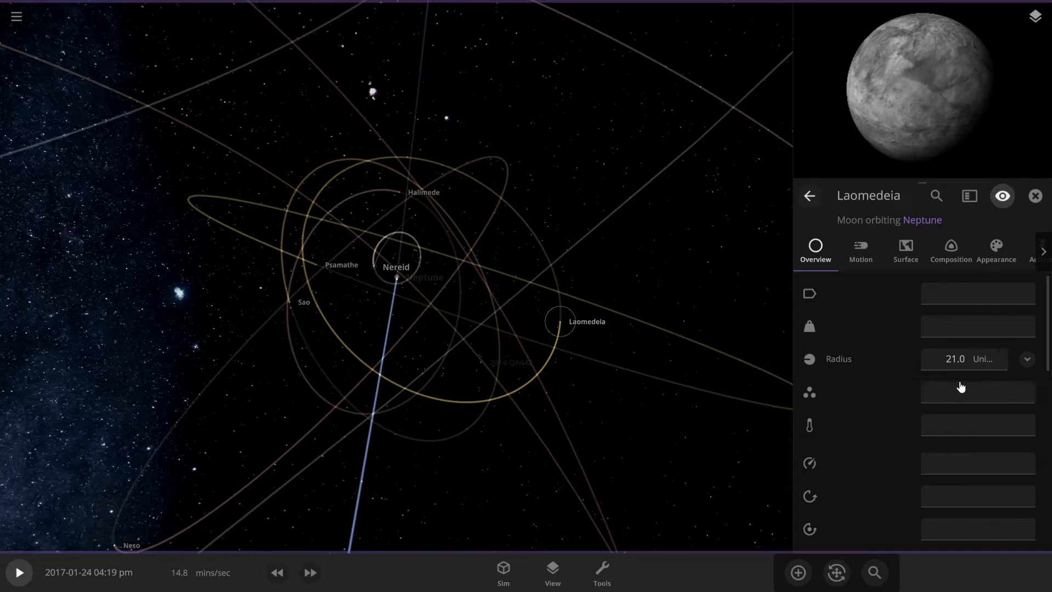
Give Sao, Laomedeia, Psamathe and Halimede radii of about 3390 km (0.532 Earth)
{"action": "left_click", "coordinate": [963, 359]}
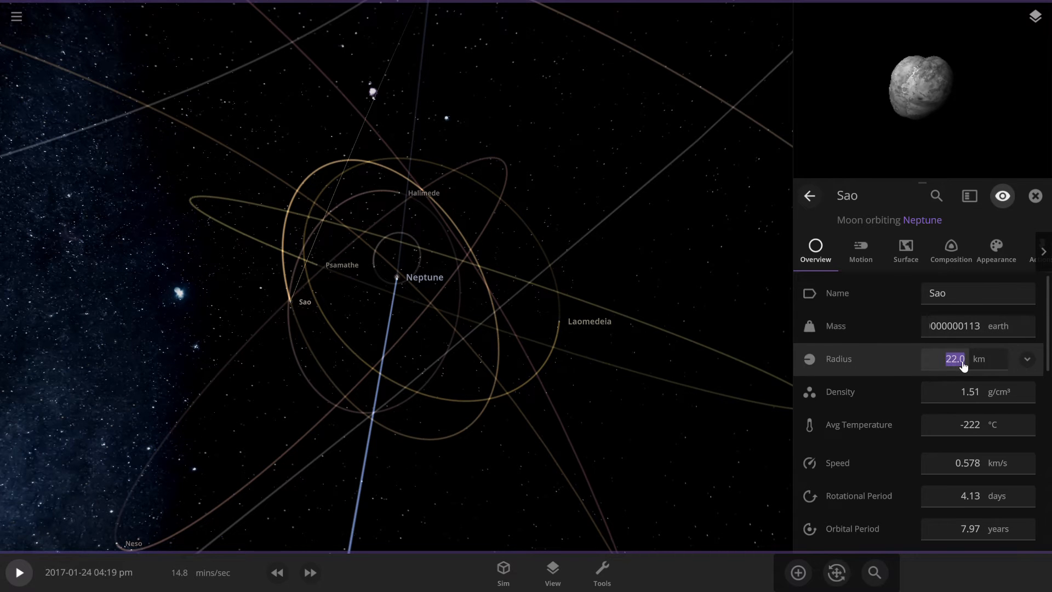
{"action": "type", "text": "3390"}
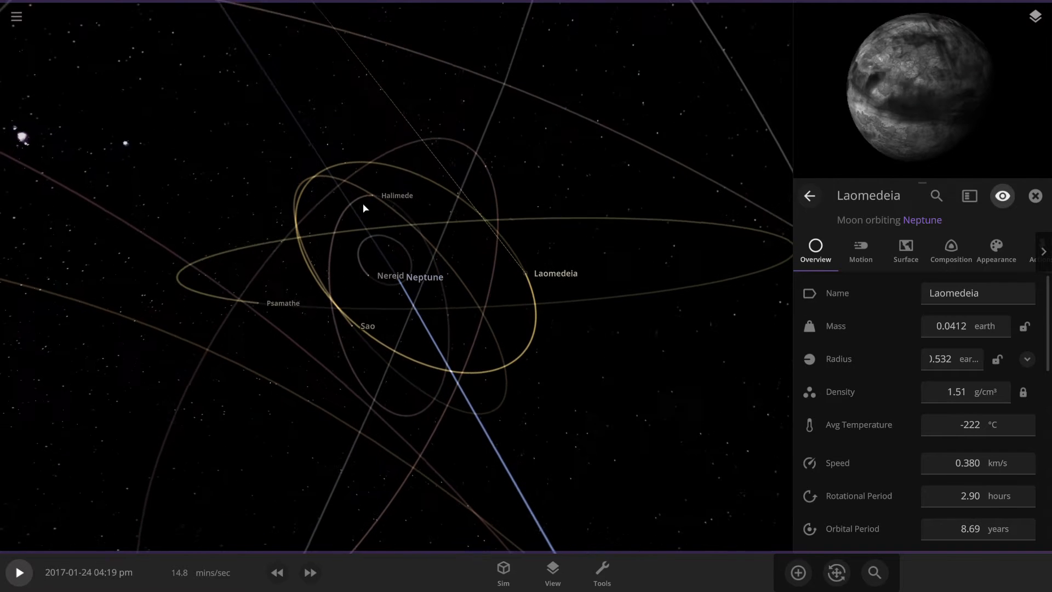
{"action": "left_click", "coordinate": [397, 195]}
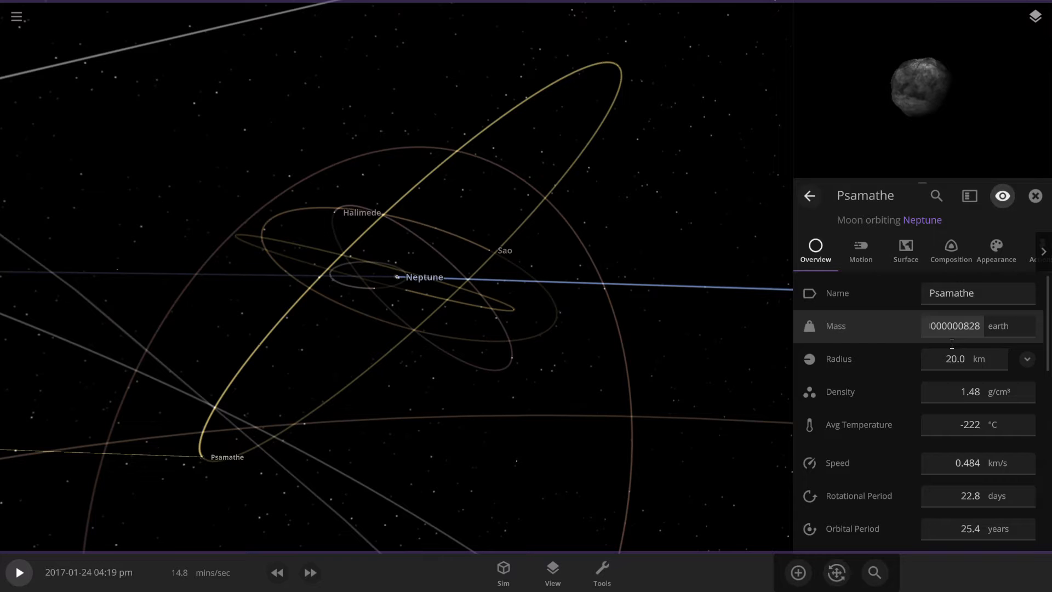
{"action": "left_click", "coordinate": [964, 358]}
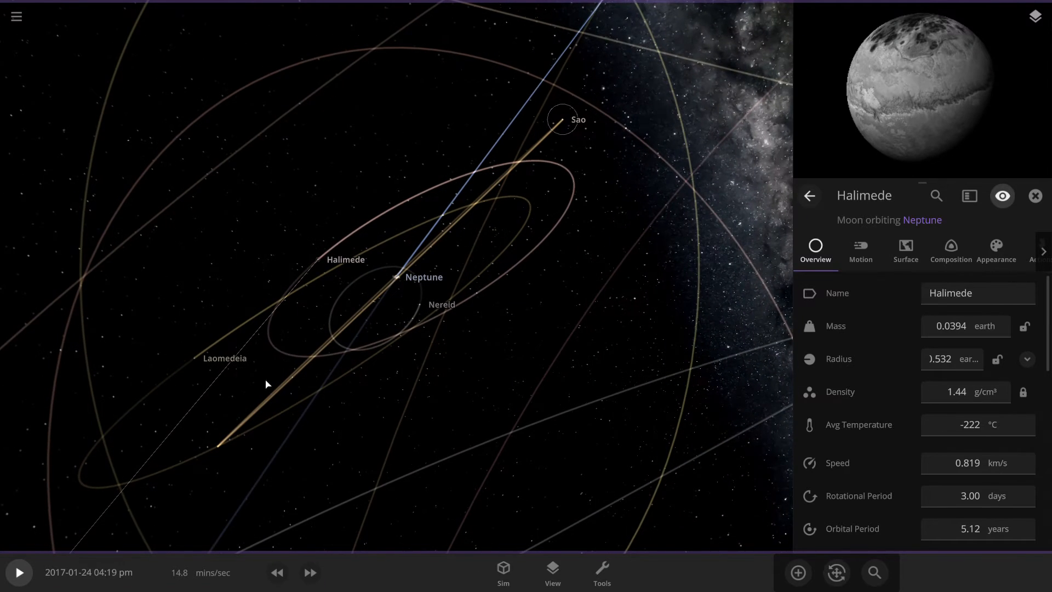
{"action": "left_click", "coordinate": [223, 357]}
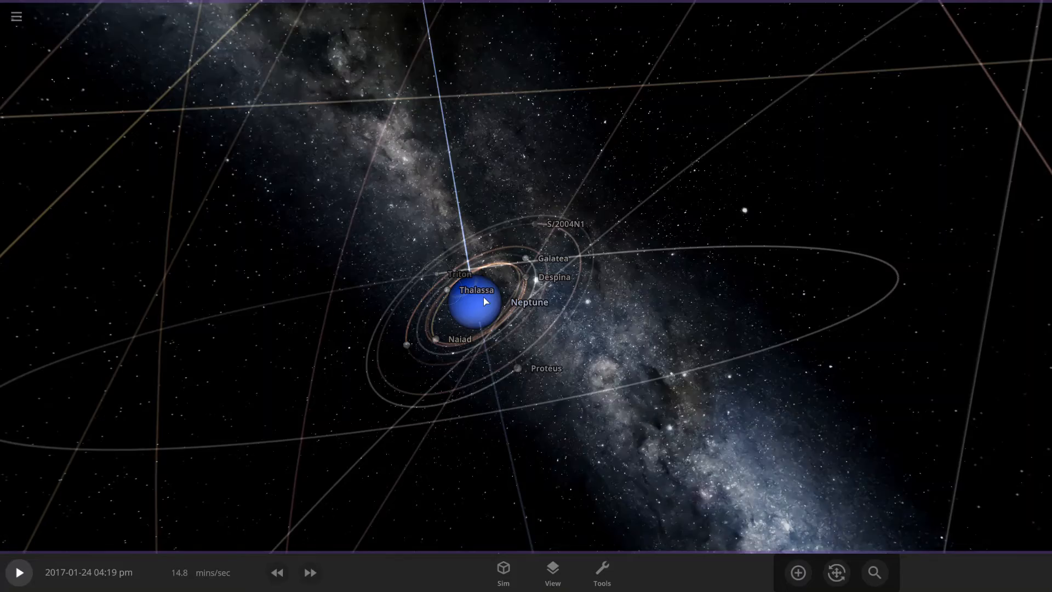
Run the simulation from Neptune until the moons collide, pause it and bring up the Add catalogue
{"action": "left_click", "coordinate": [474, 309]}
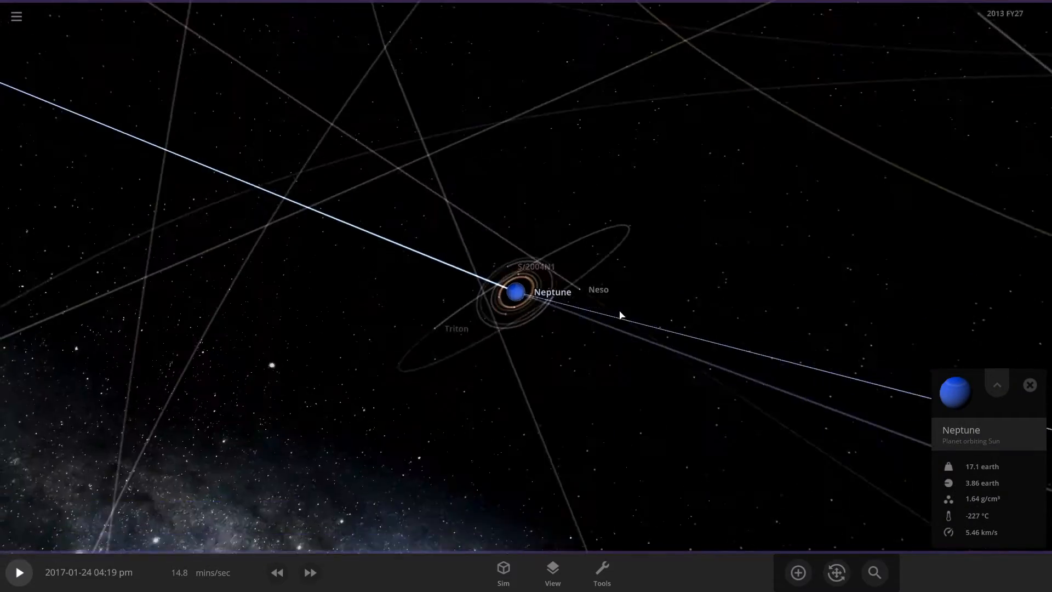
{"action": "left_click", "coordinate": [18, 572]}
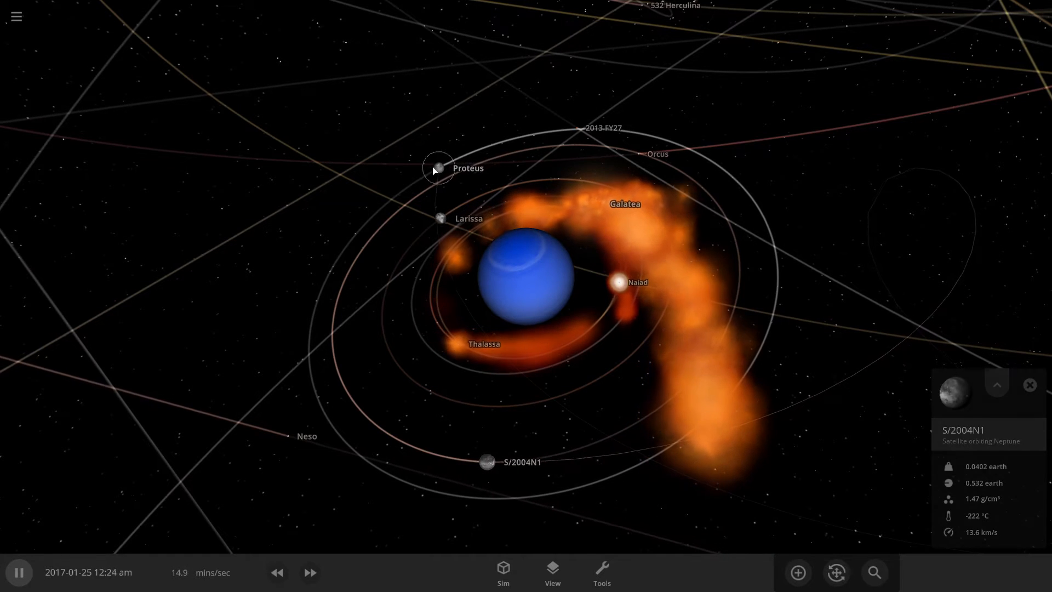
{"action": "left_click", "coordinate": [438, 167]}
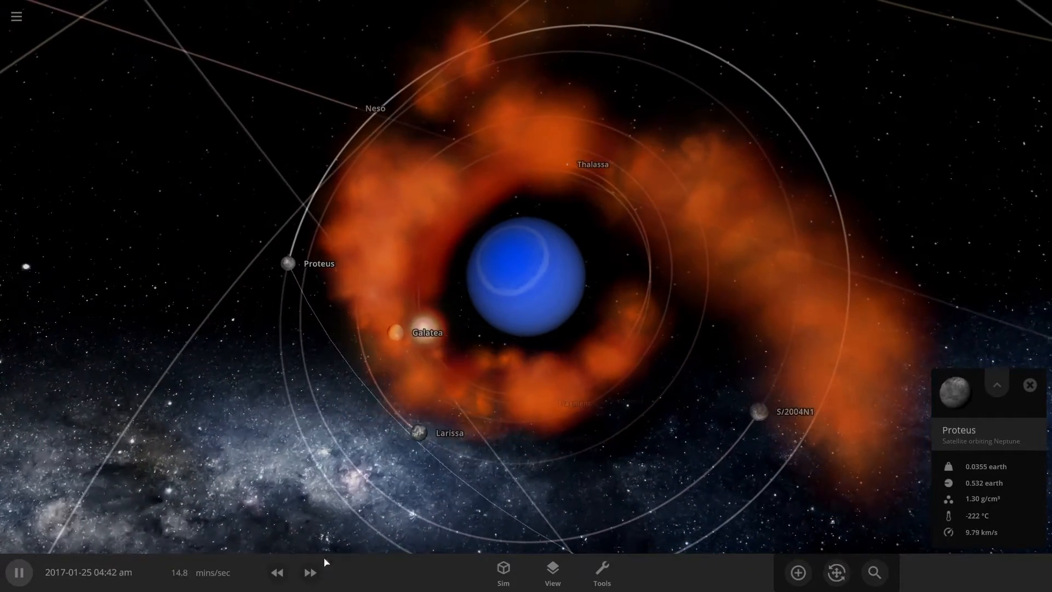
{"action": "left_click", "coordinate": [309, 572]}
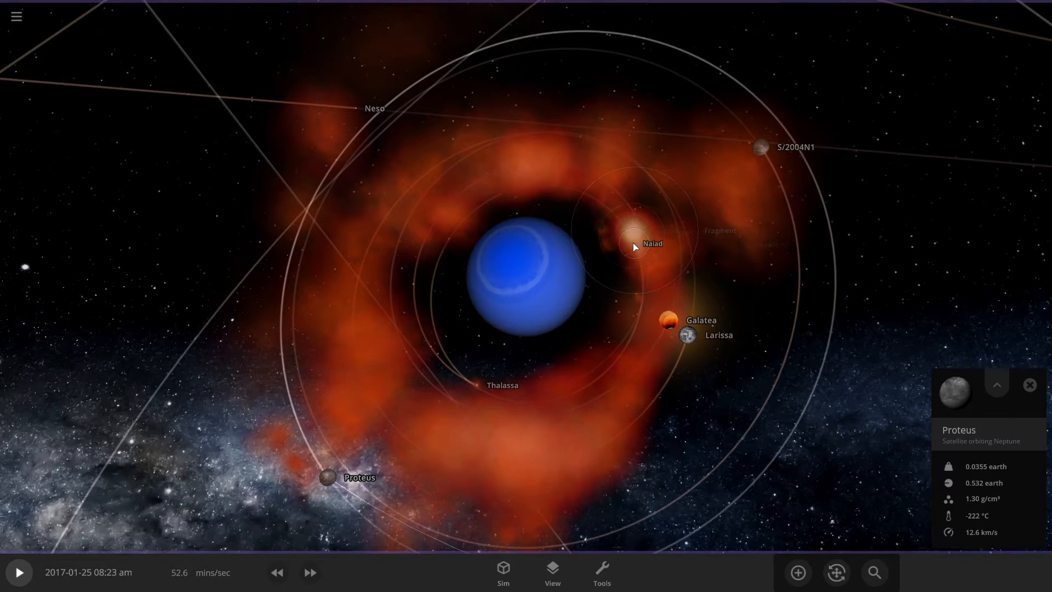
{"action": "left_click", "coordinate": [635, 243]}
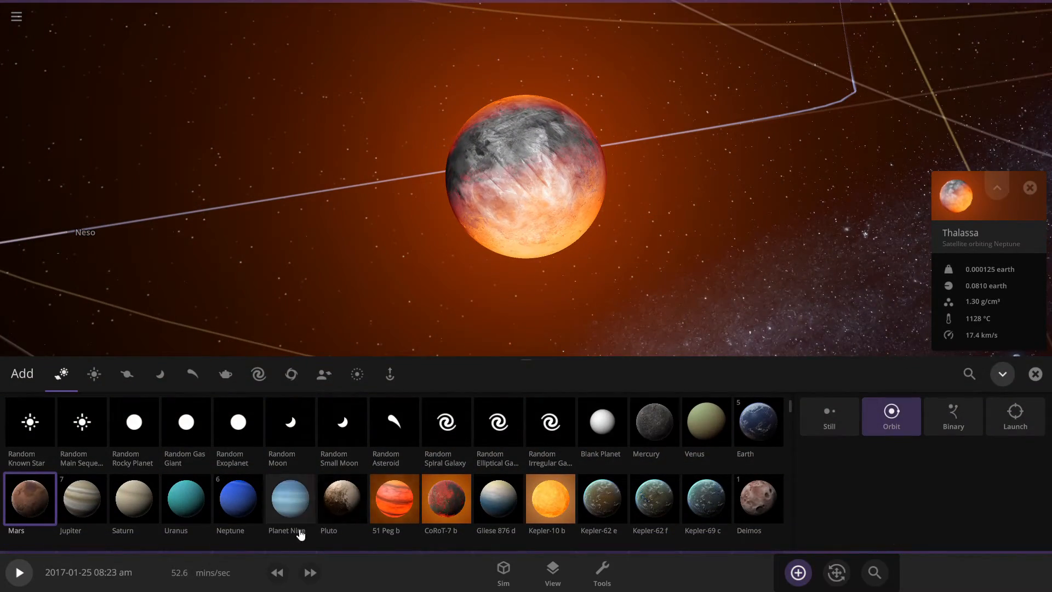
Browse Pluto and the asteroid bodies in the catalogue, then close it without adding anything
{"action": "left_click", "coordinate": [341, 497]}
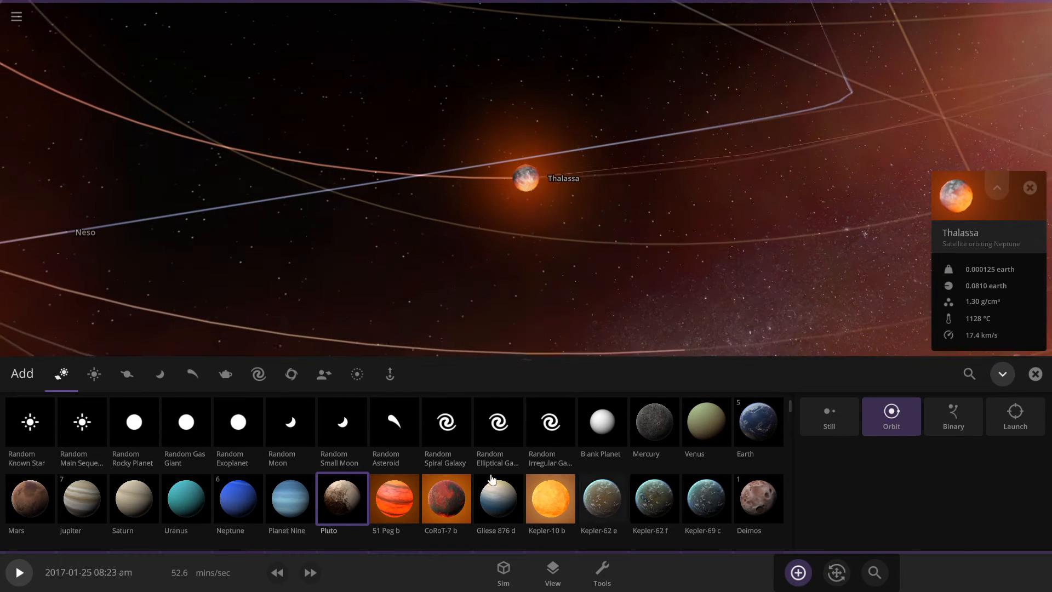
{"action": "left_click", "coordinate": [126, 373]}
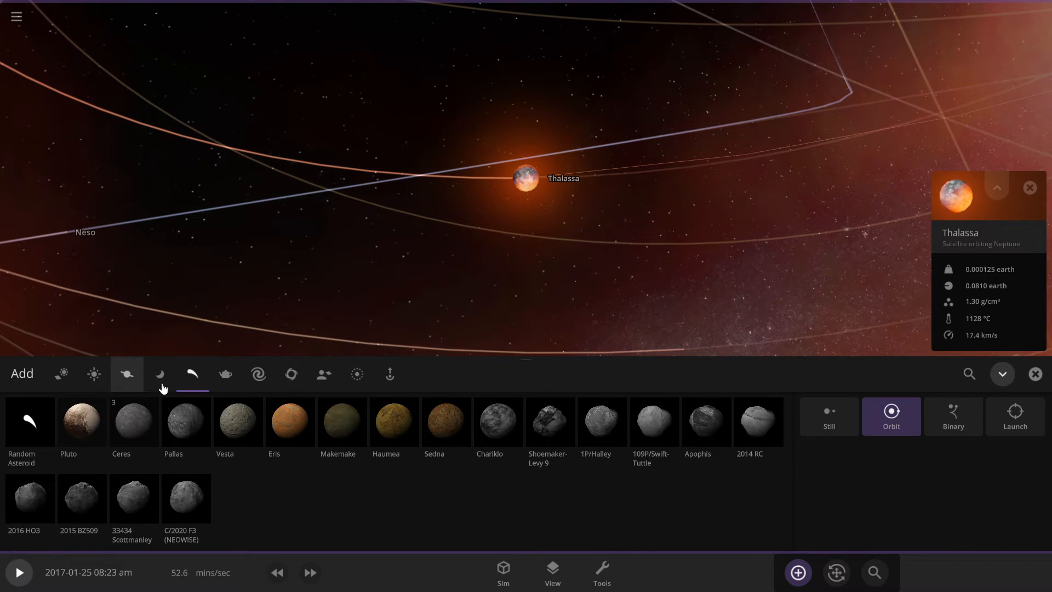
{"action": "left_click", "coordinate": [160, 374]}
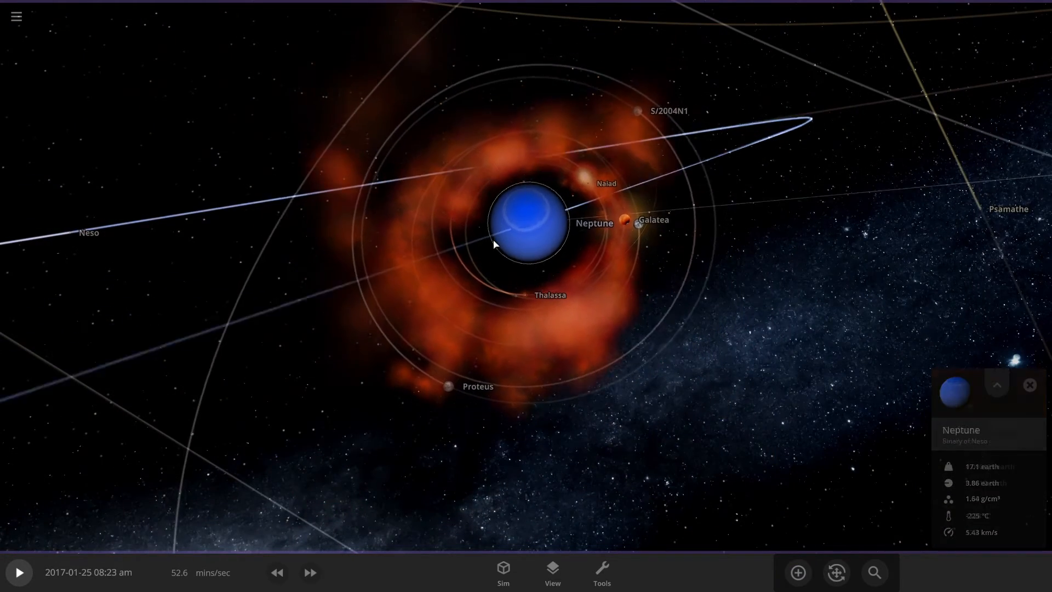
Run the simulation at about six hours per second while Naiad and Proteus break up, pausing at the end
{"action": "left_click", "coordinate": [19, 572]}
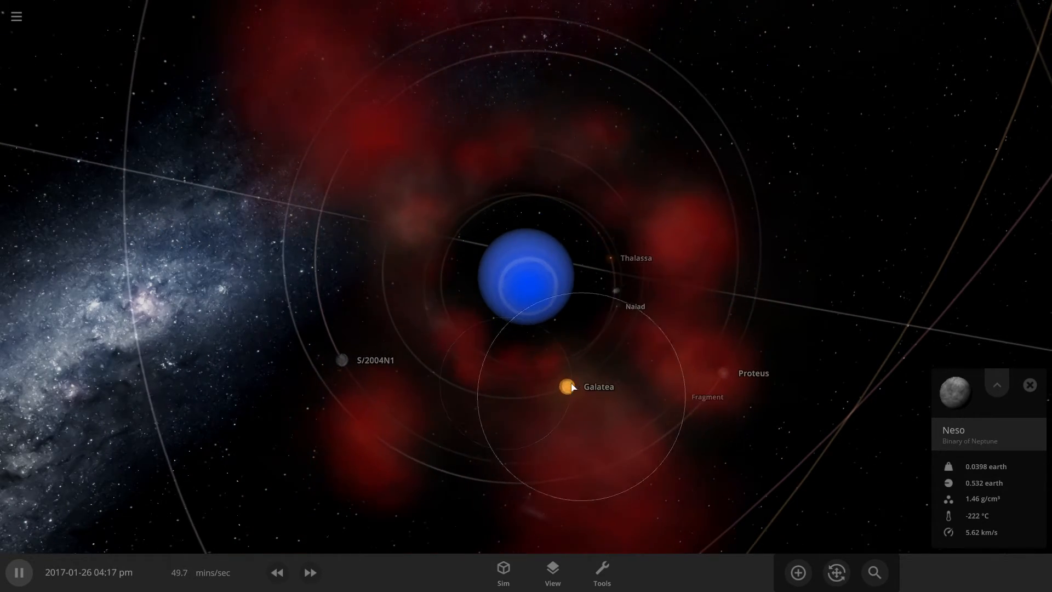
{"action": "left_click", "coordinate": [309, 572]}
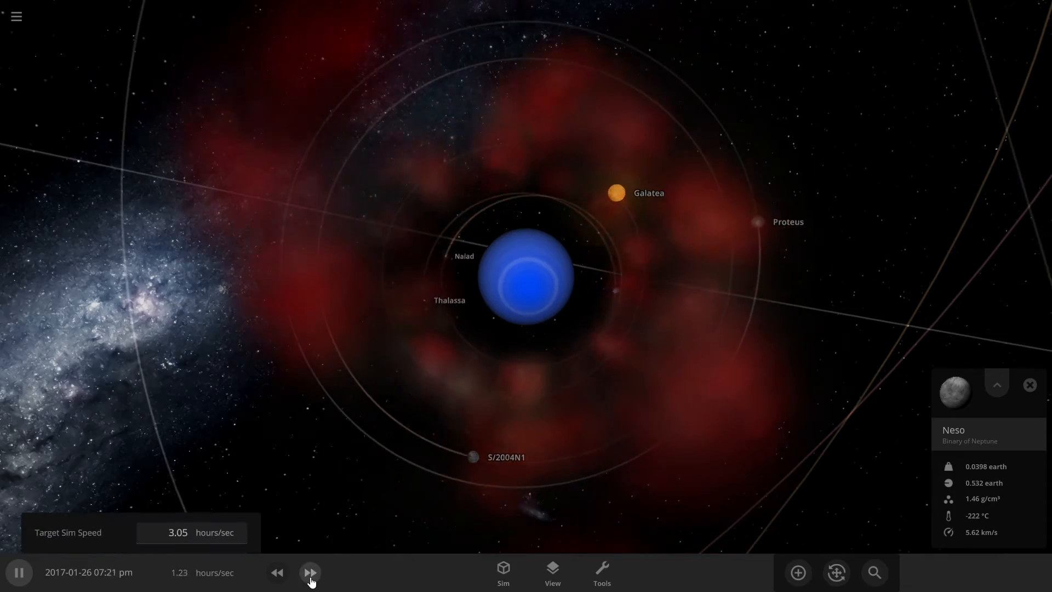
{"action": "left_click", "coordinate": [309, 572]}
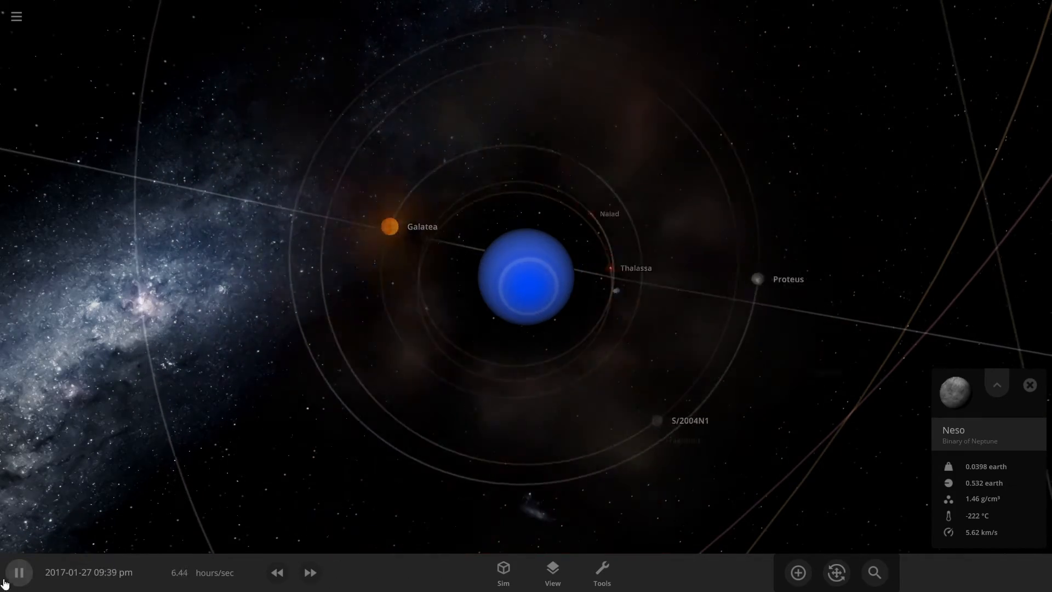
{"action": "mouse_move", "coordinate": [19, 572]}
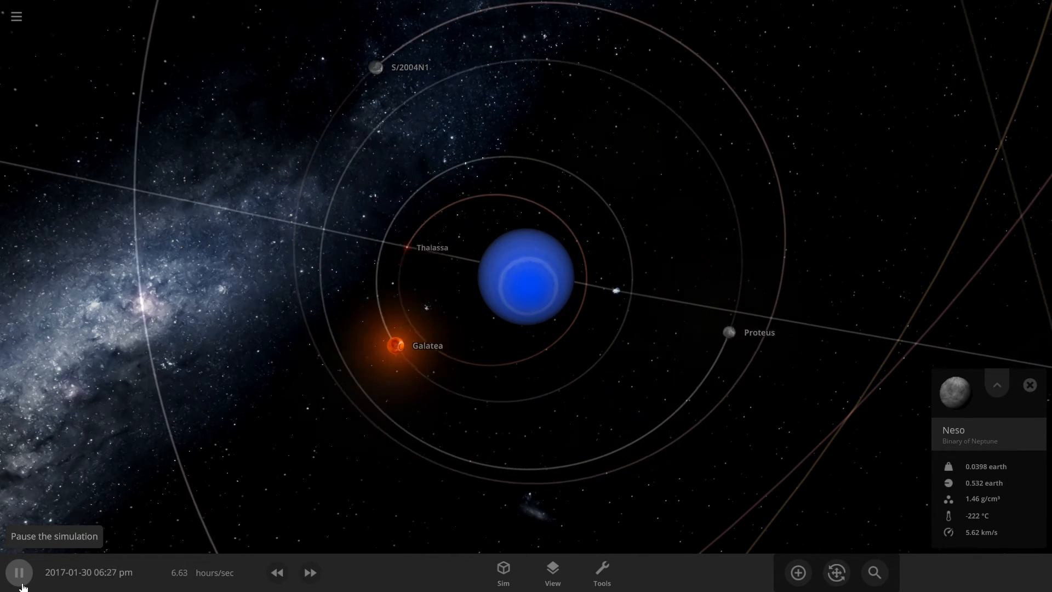
{"action": "left_click", "coordinate": [19, 571]}
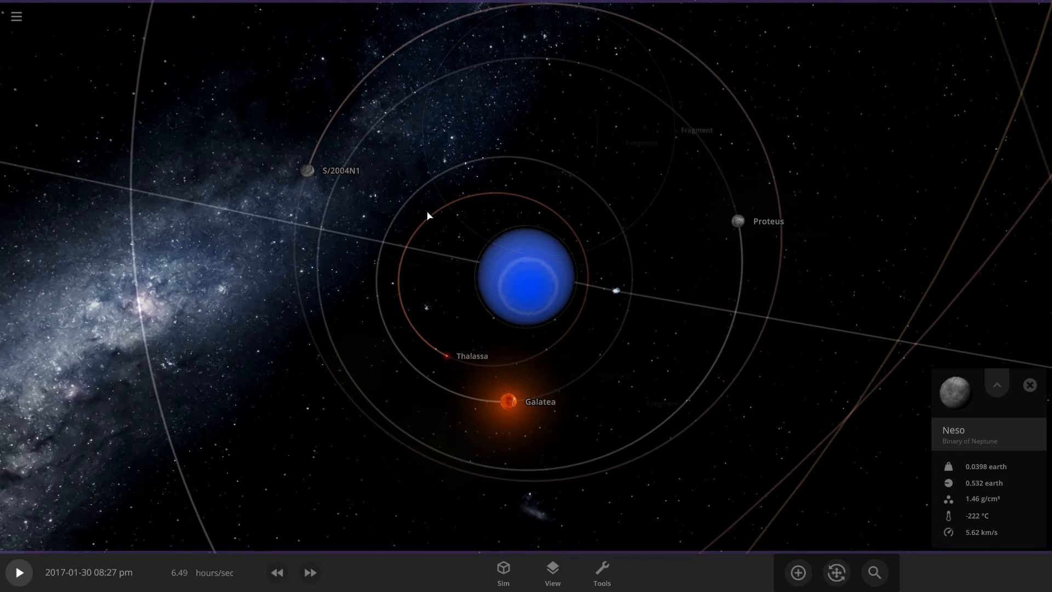
{"action": "left_click", "coordinate": [19, 572]}
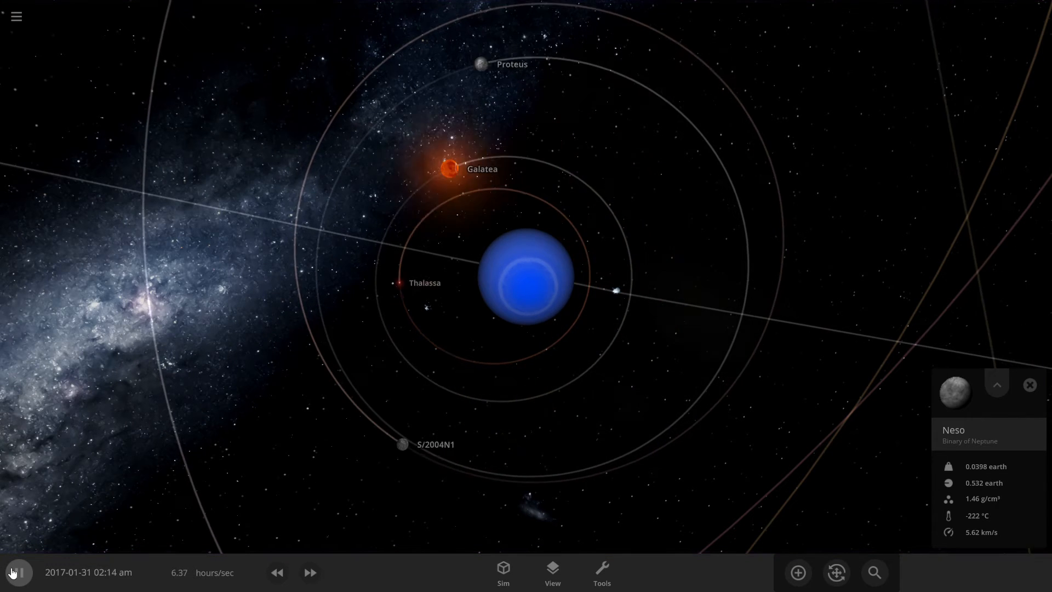
{"action": "mouse_move", "coordinate": [16, 572]}
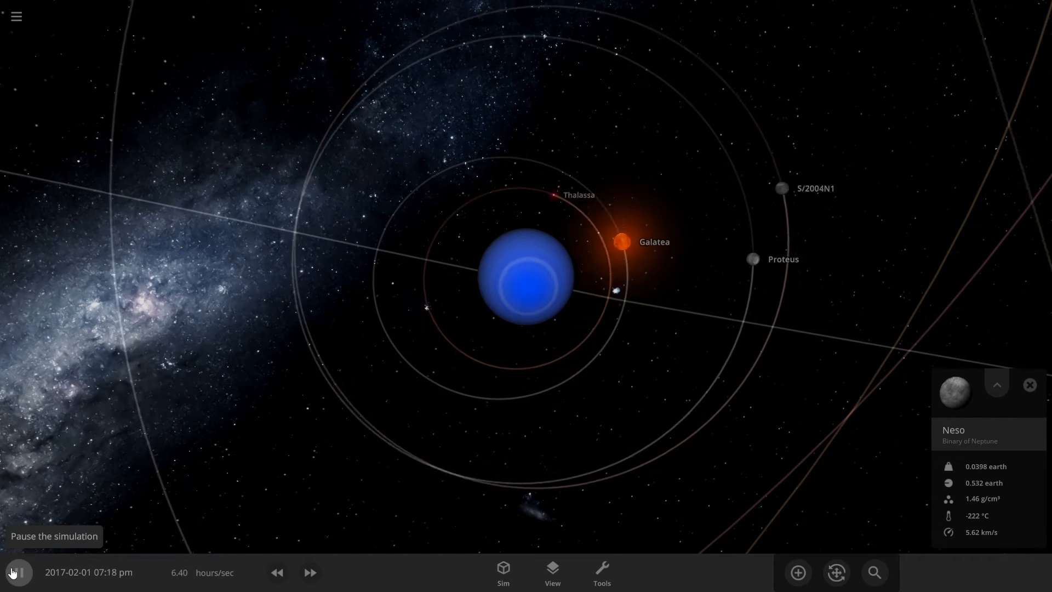
{"action": "left_click", "coordinate": [17, 572]}
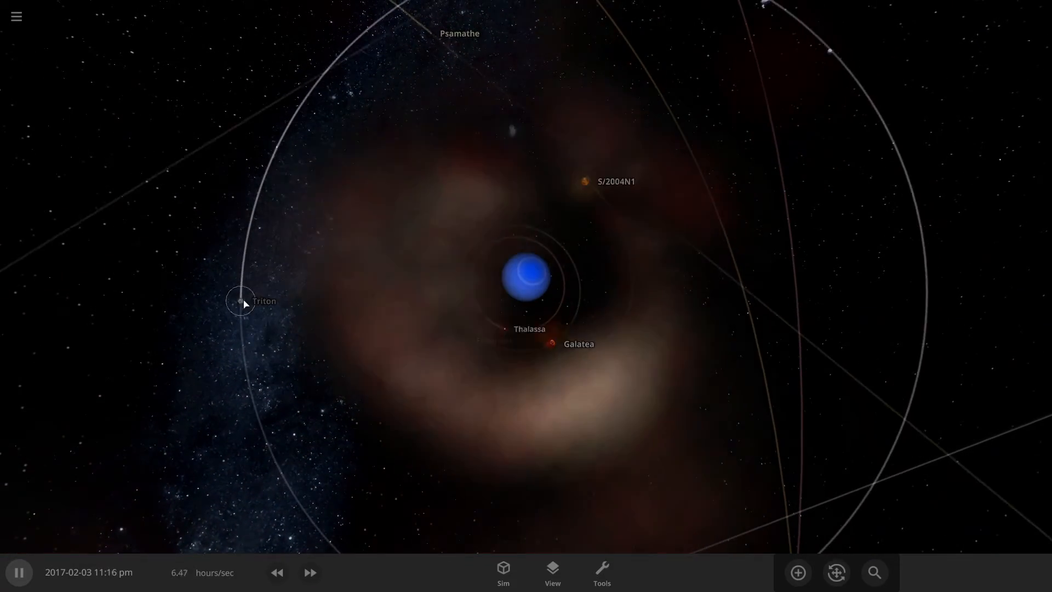
With Triton selected, speed time up to about fifteen days per second and pause
{"action": "left_click", "coordinate": [240, 300]}
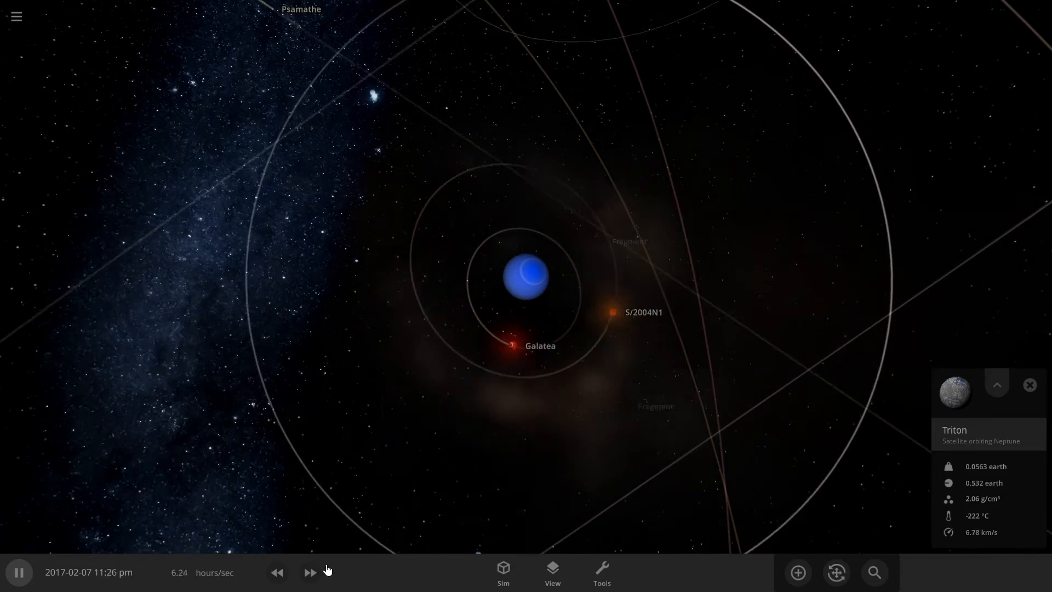
{"action": "left_click", "coordinate": [309, 572]}
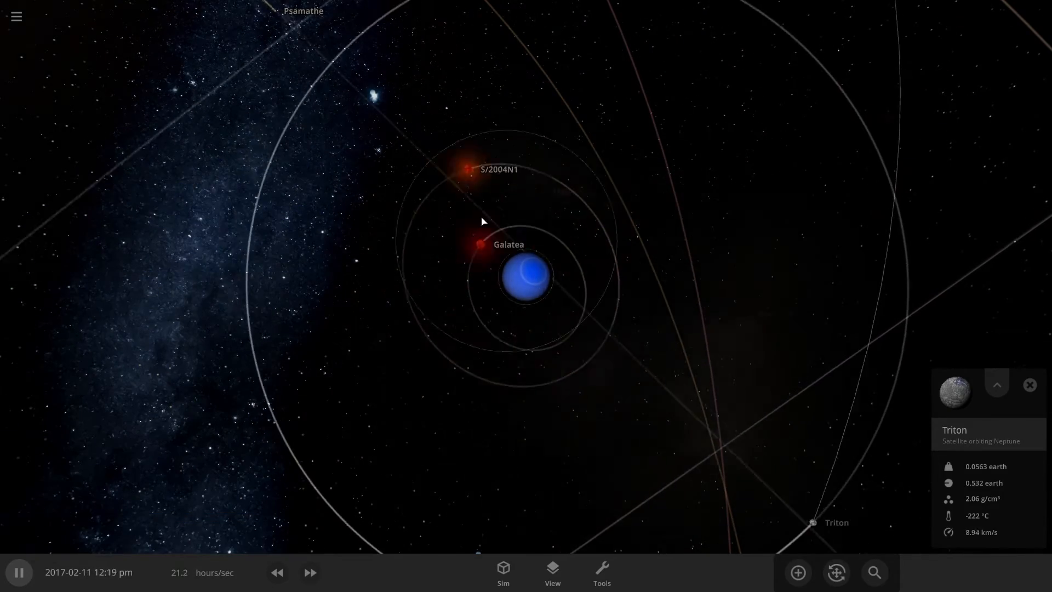
{"action": "left_click", "coordinate": [309, 572]}
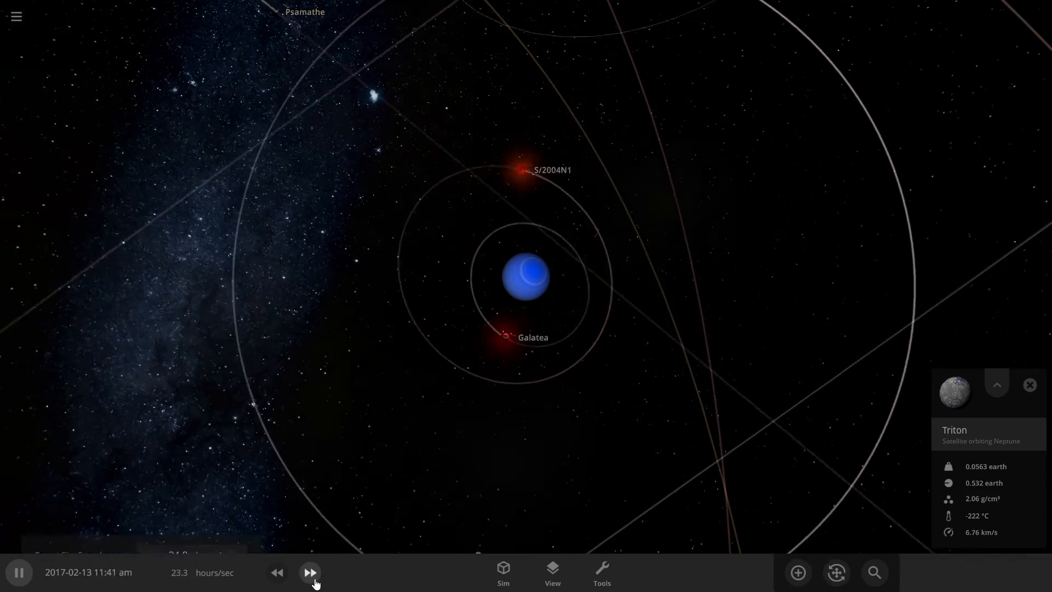
{"action": "left_click", "coordinate": [309, 572]}
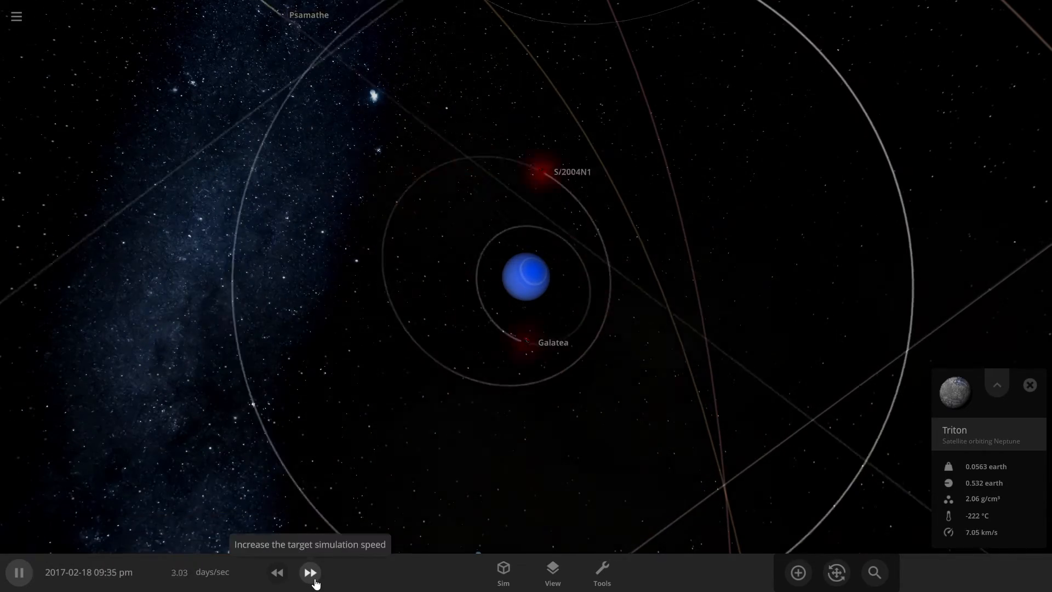
{"action": "left_click", "coordinate": [310, 572]}
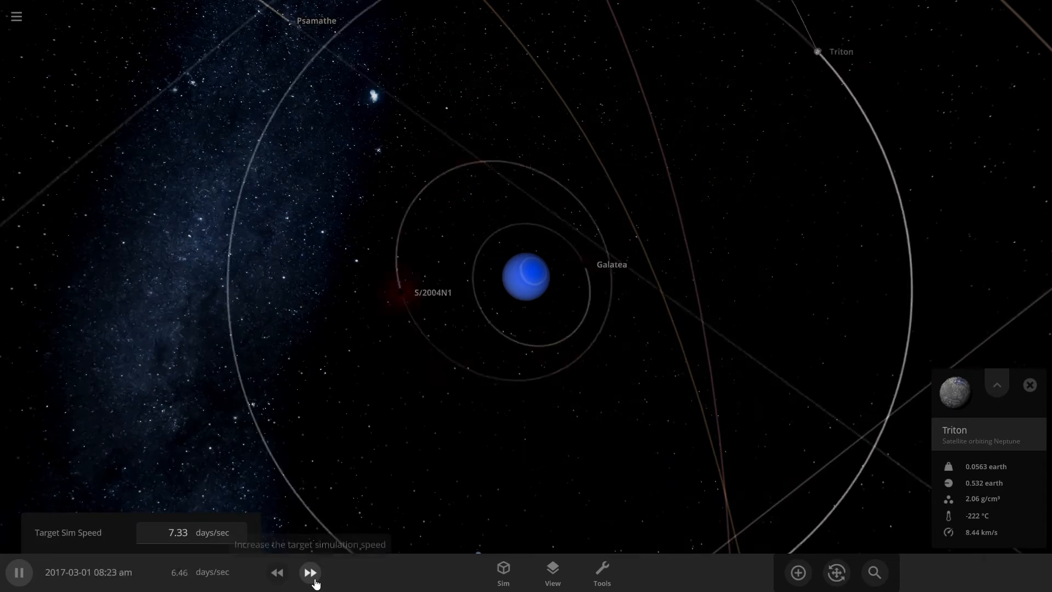
{"action": "left_click", "coordinate": [309, 572]}
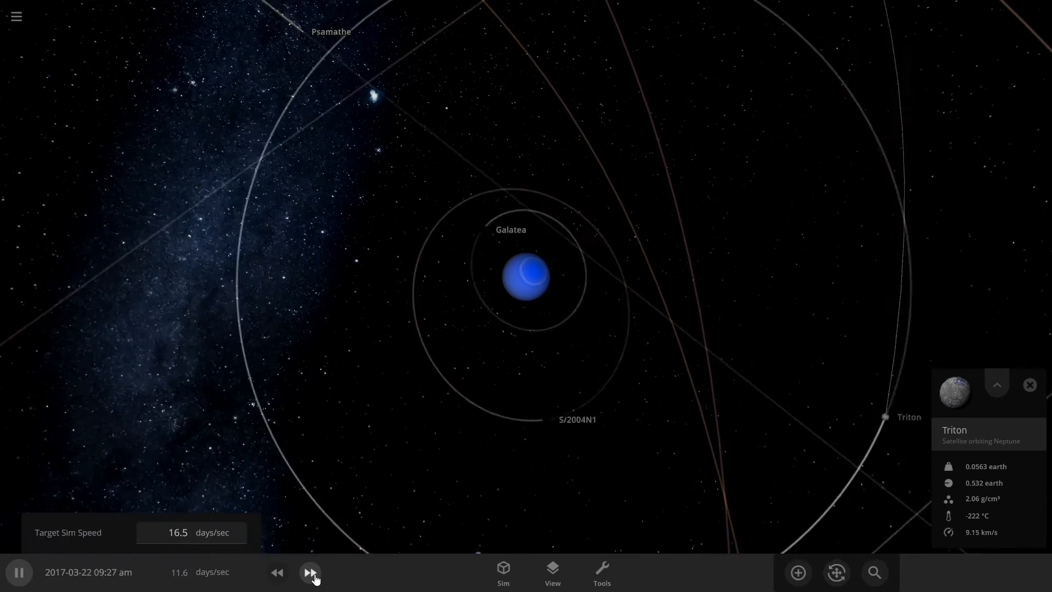
{"action": "left_click", "coordinate": [309, 572]}
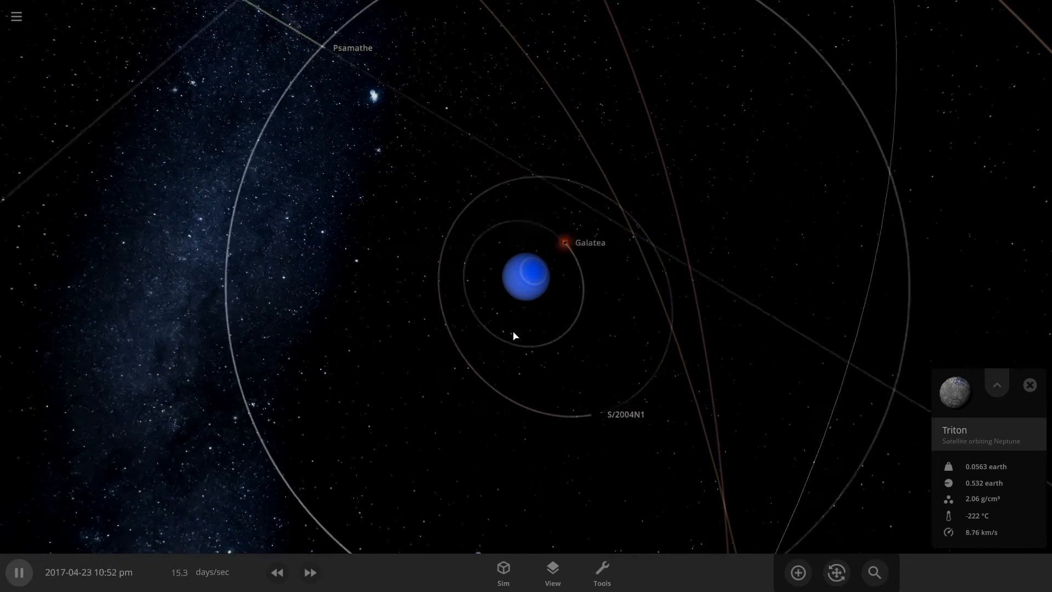
{"action": "left_click", "coordinate": [19, 572]}
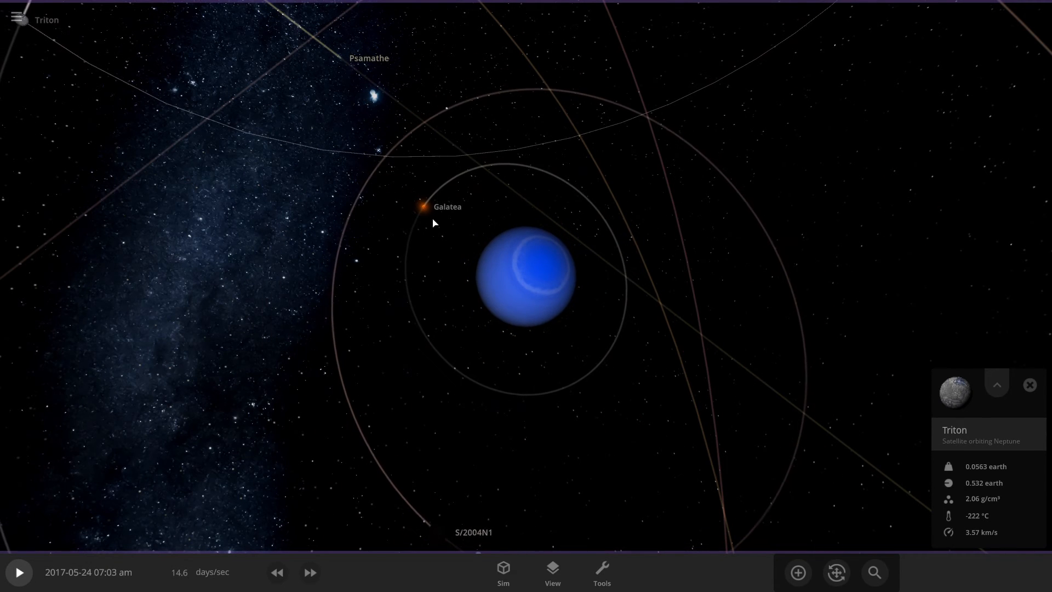
Select S/2004N1 and resume the simulation until it sits in front of Neptune
{"action": "left_click", "coordinate": [420, 207]}
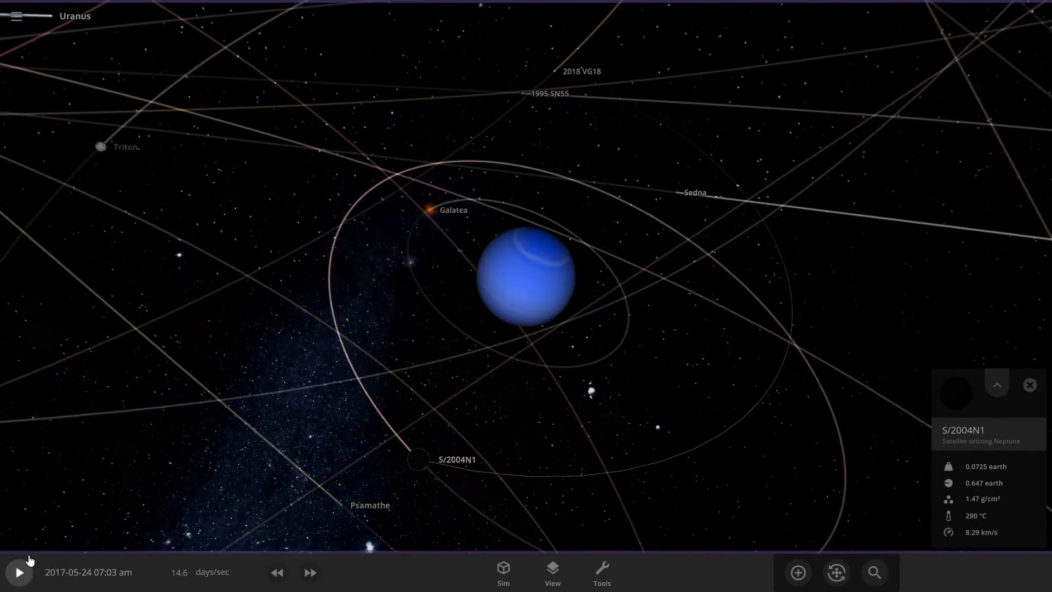
{"action": "left_click", "coordinate": [18, 572]}
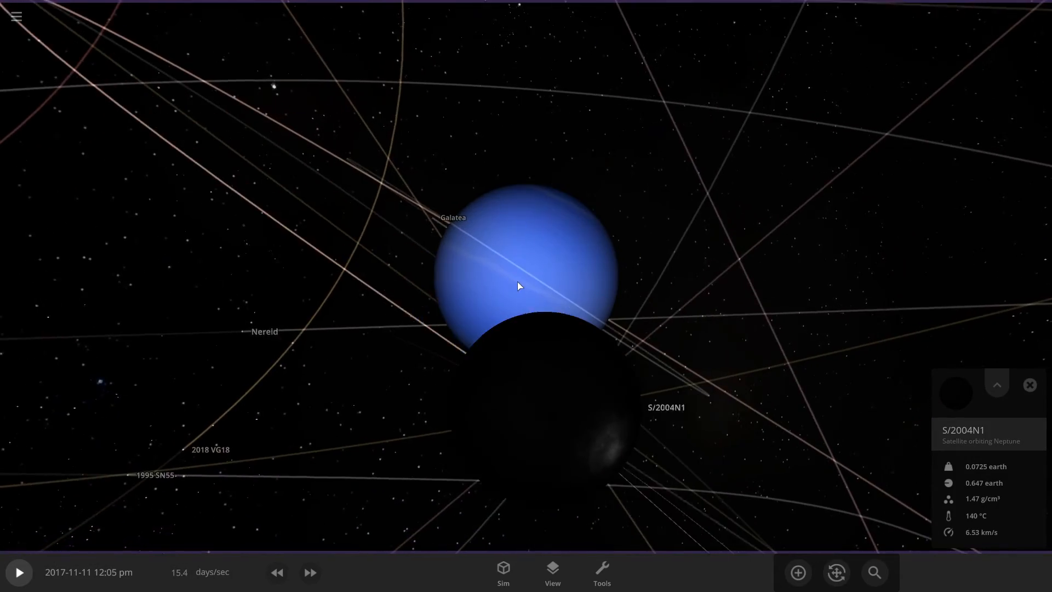
Set S/2004N1's Solid Surface to Custom and colour its Low terrain swatch red
{"action": "left_click", "coordinate": [996, 384]}
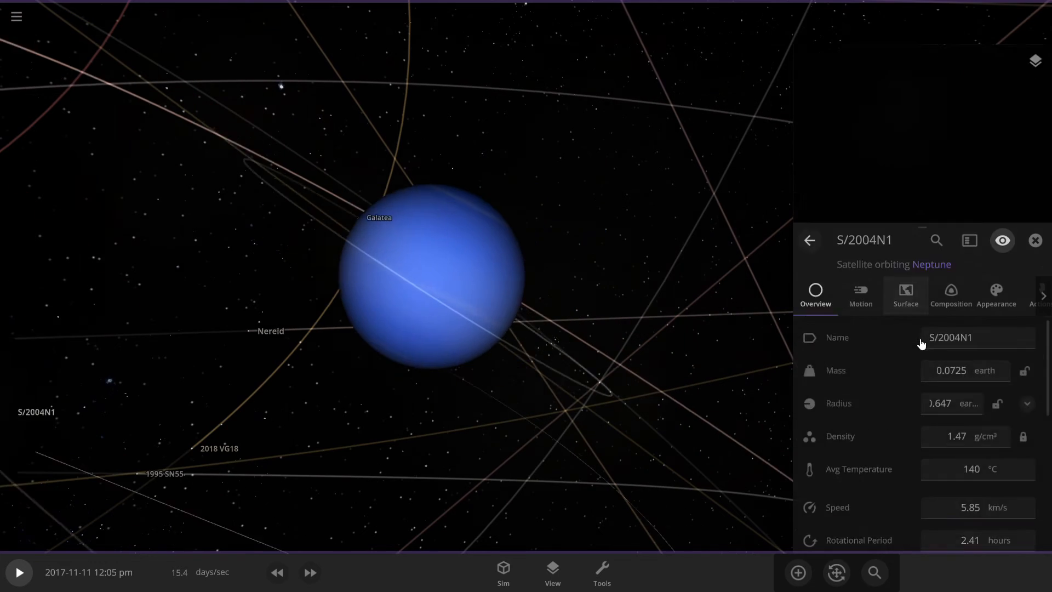
{"action": "left_click", "coordinate": [996, 295]}
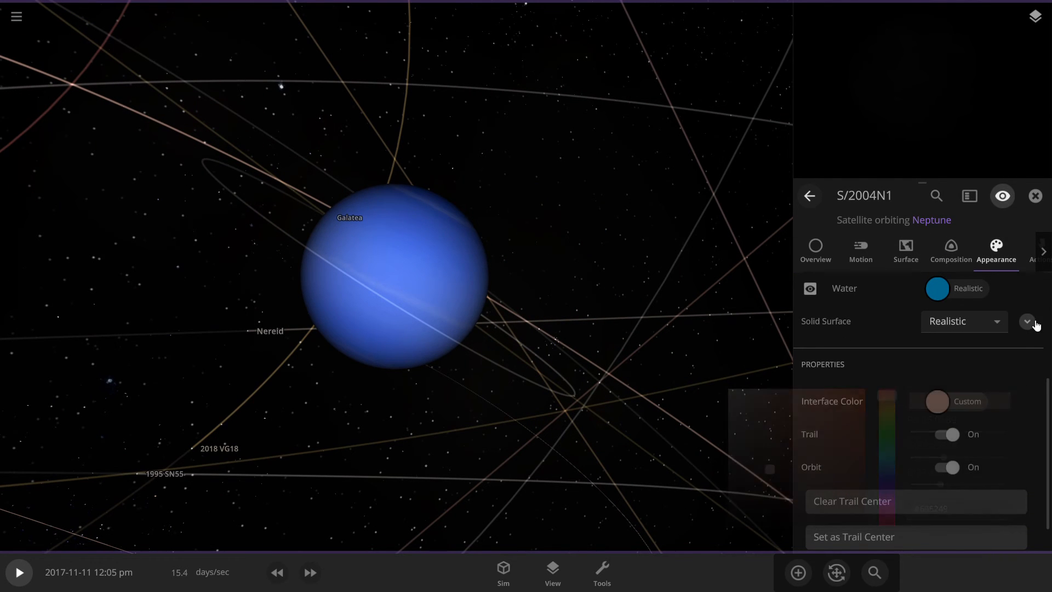
{"action": "left_click", "coordinate": [1025, 321]}
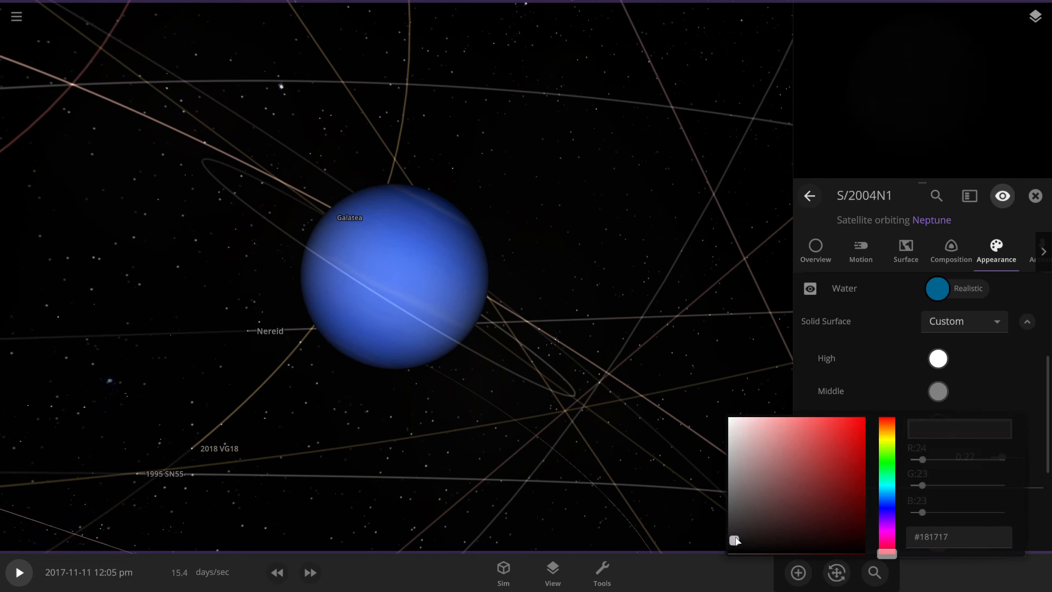
{"action": "left_click_drag", "start_coordinate": [735, 540], "coordinate": [751, 522]}
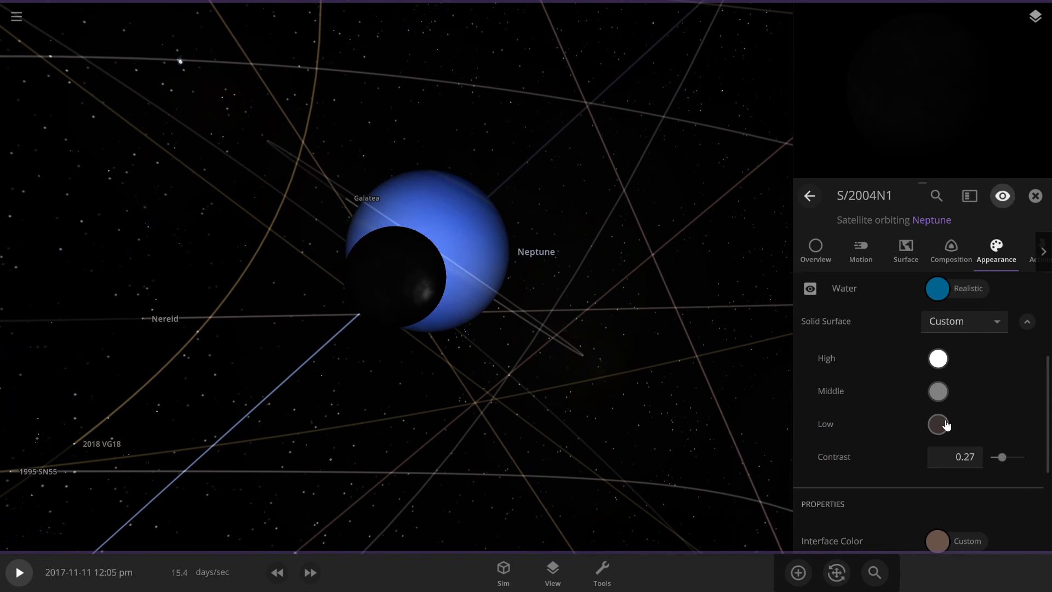
{"action": "left_click", "coordinate": [937, 424]}
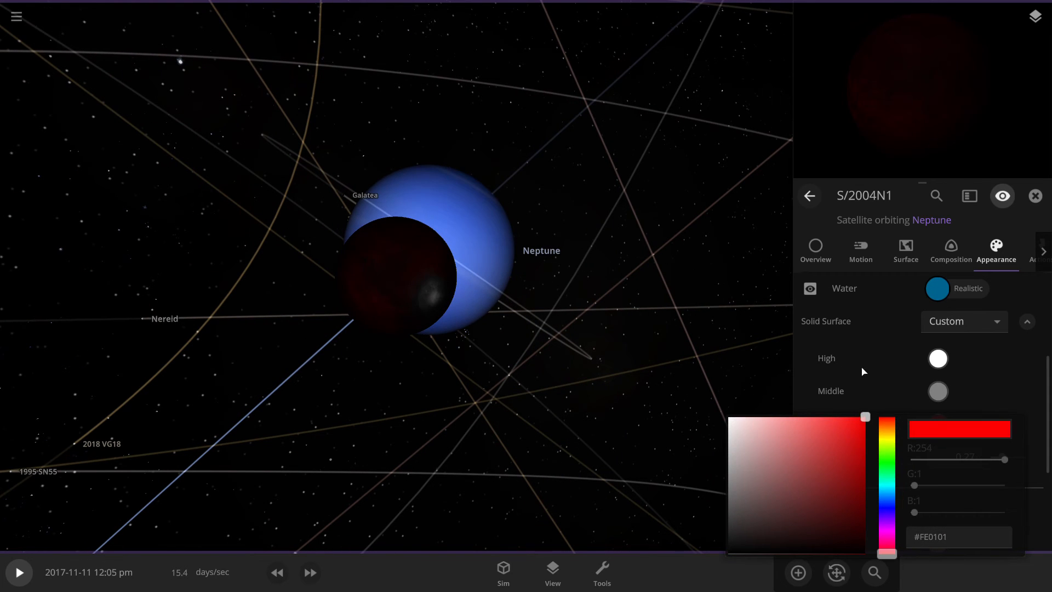